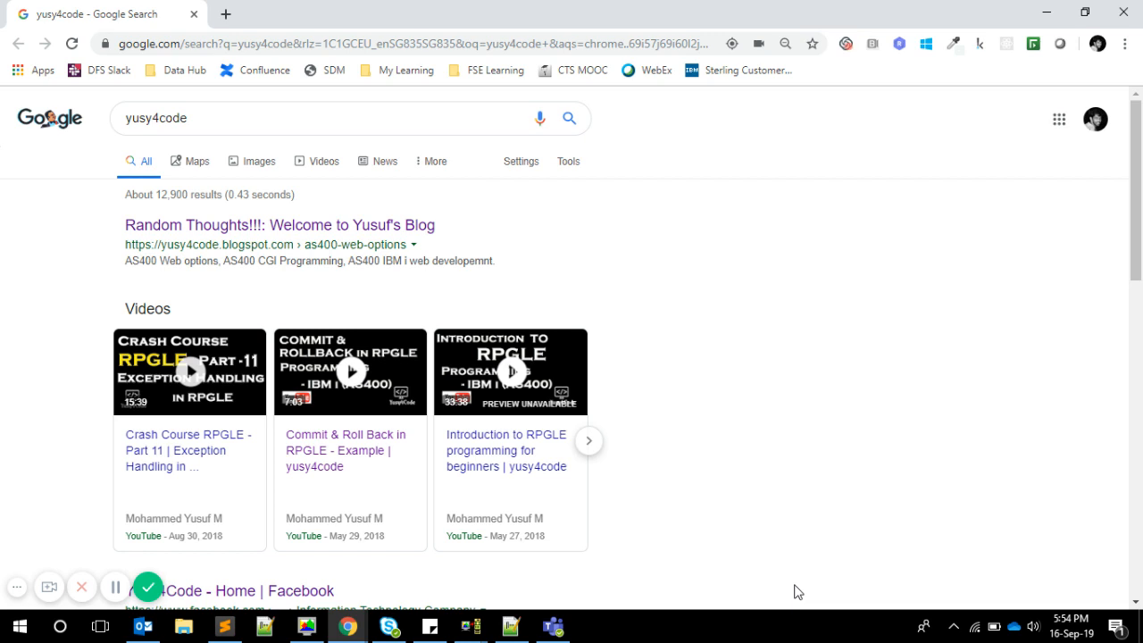
mouse_move(552, 590)
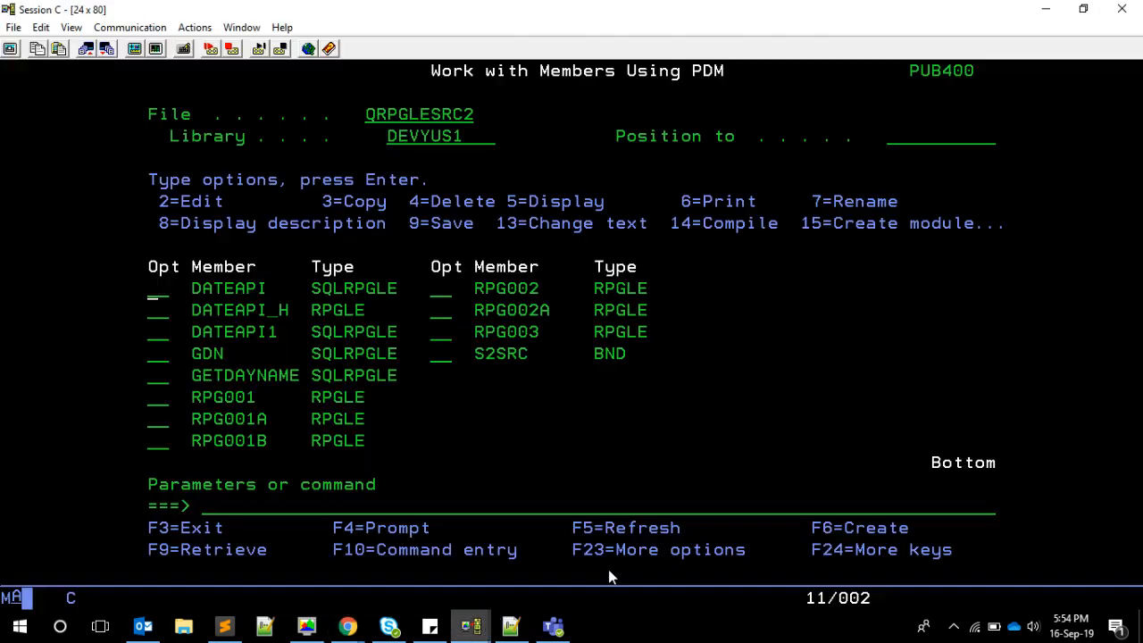
mouse_move(531, 420)
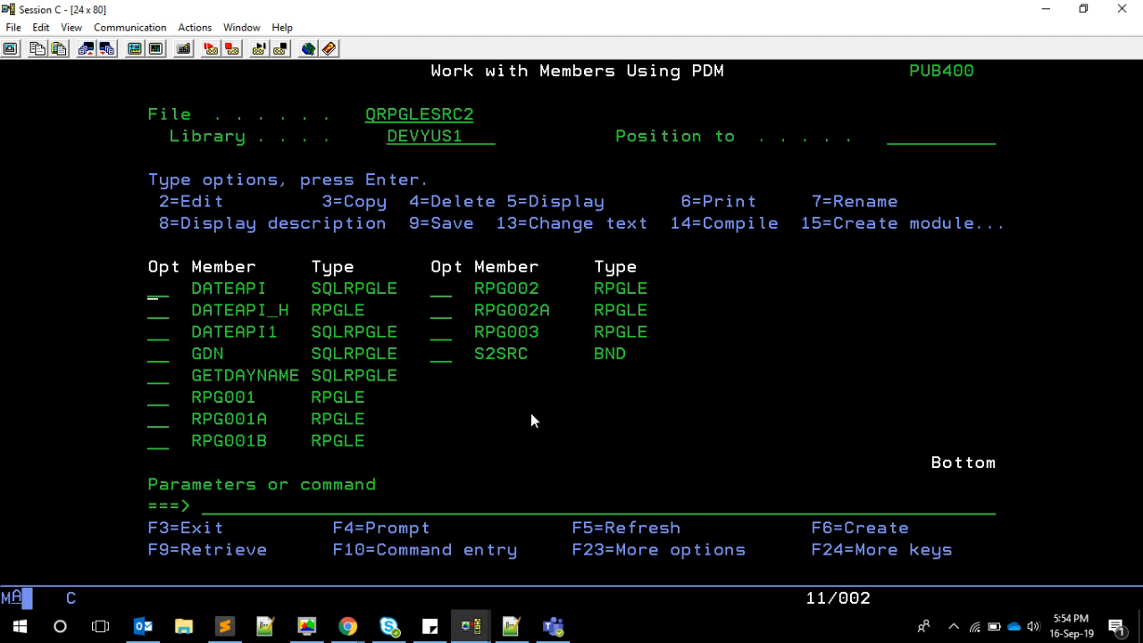
Start a new source member named RPG001C with source type RPGLE in QRPGLESRC2.
type("5")
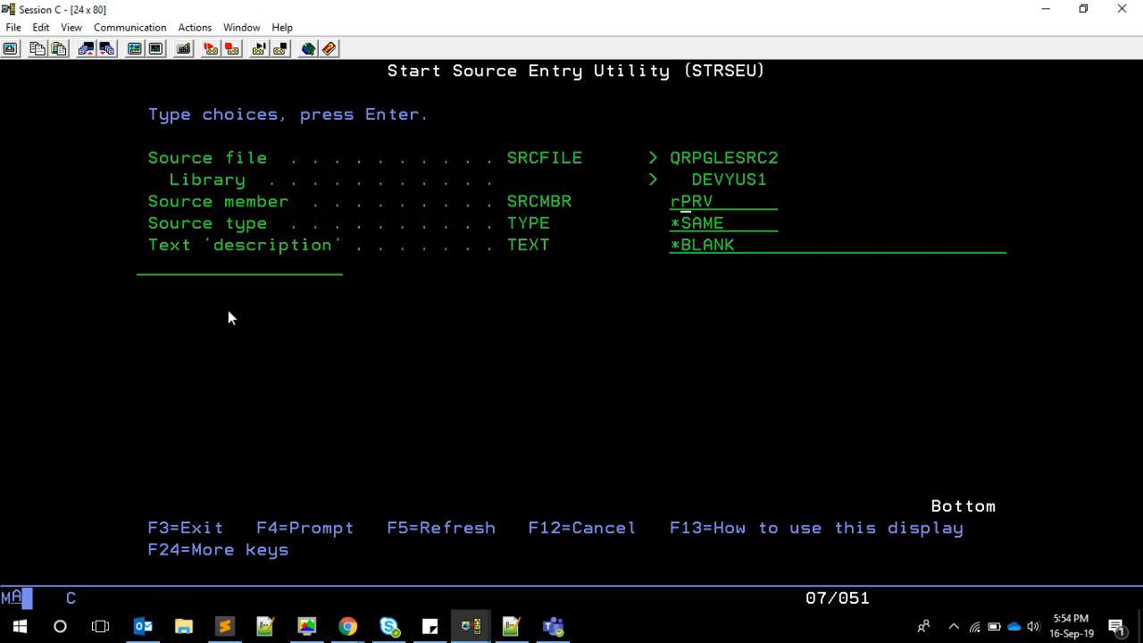
type("rpg001c")
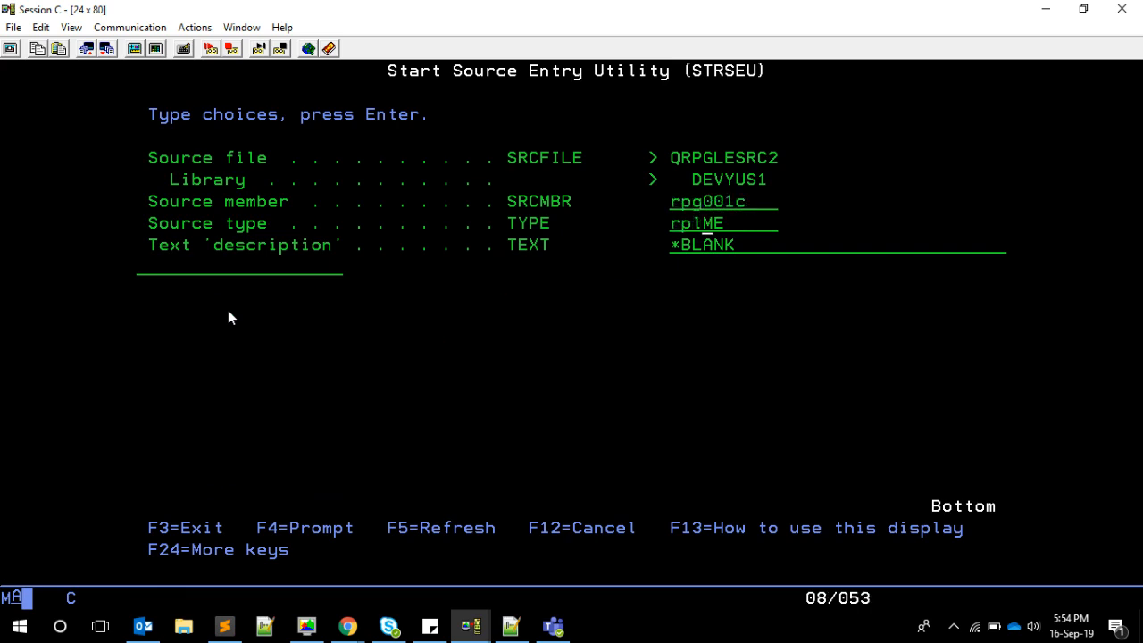
type("rpgle")
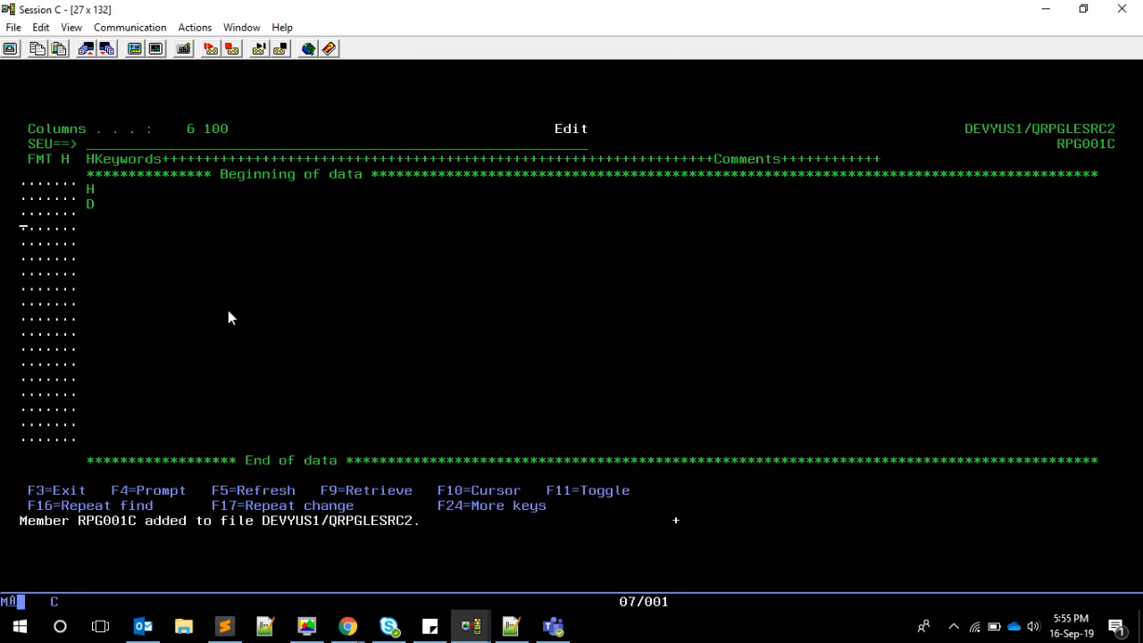
Add the /Free and /End-Free lines with *Inlr = *On; inside.
type("/Free")
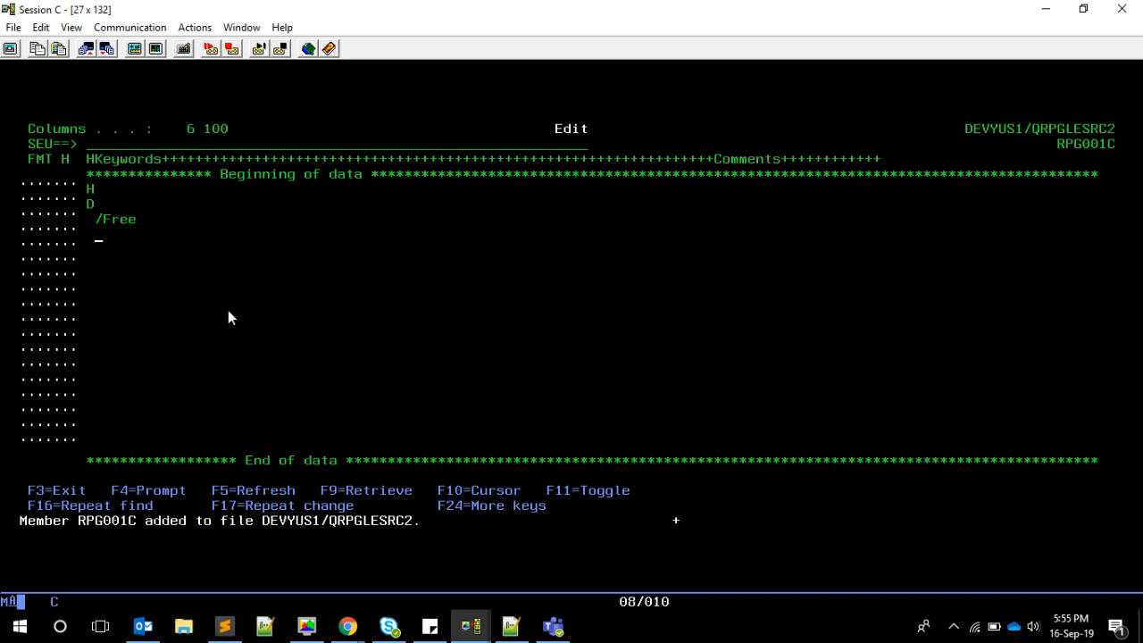
type("/End-Free")
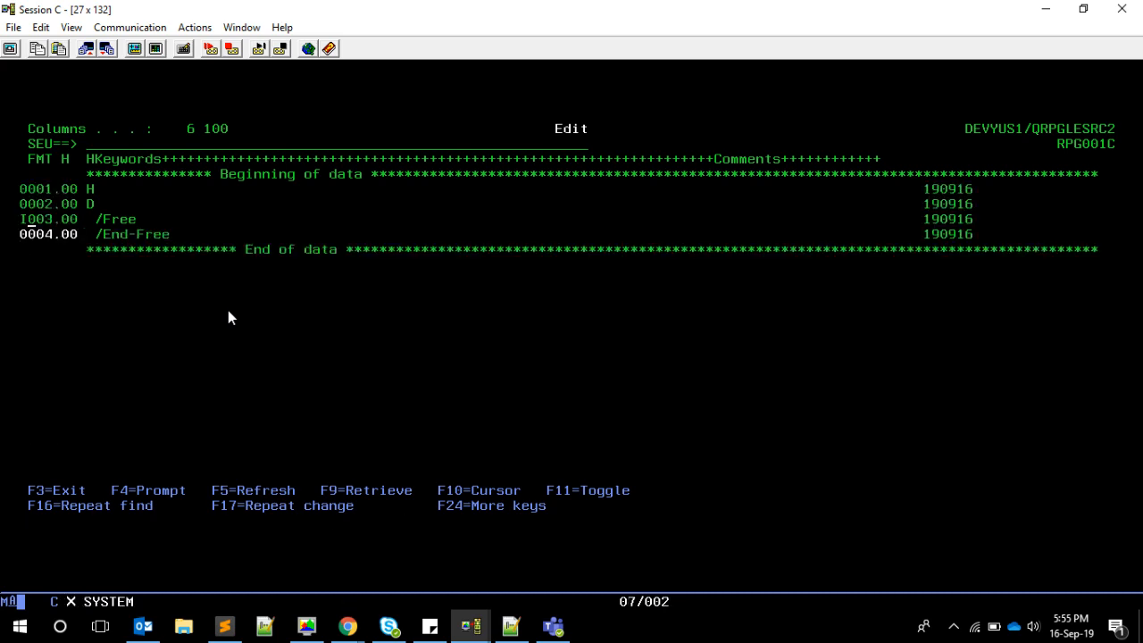
type("*Intr =")
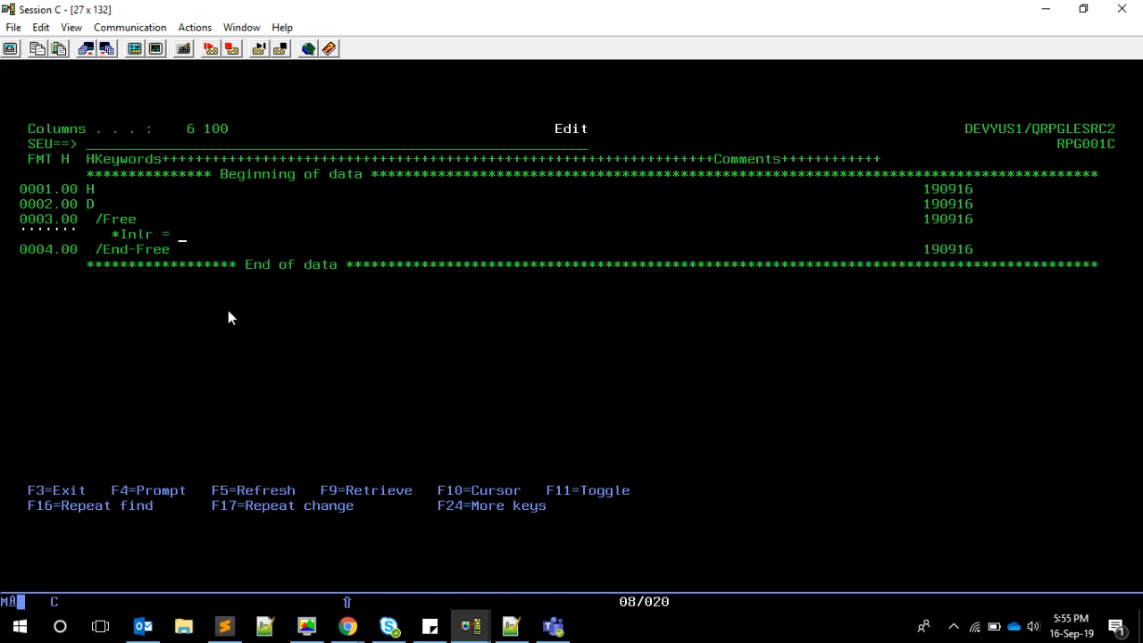
type("*On;")
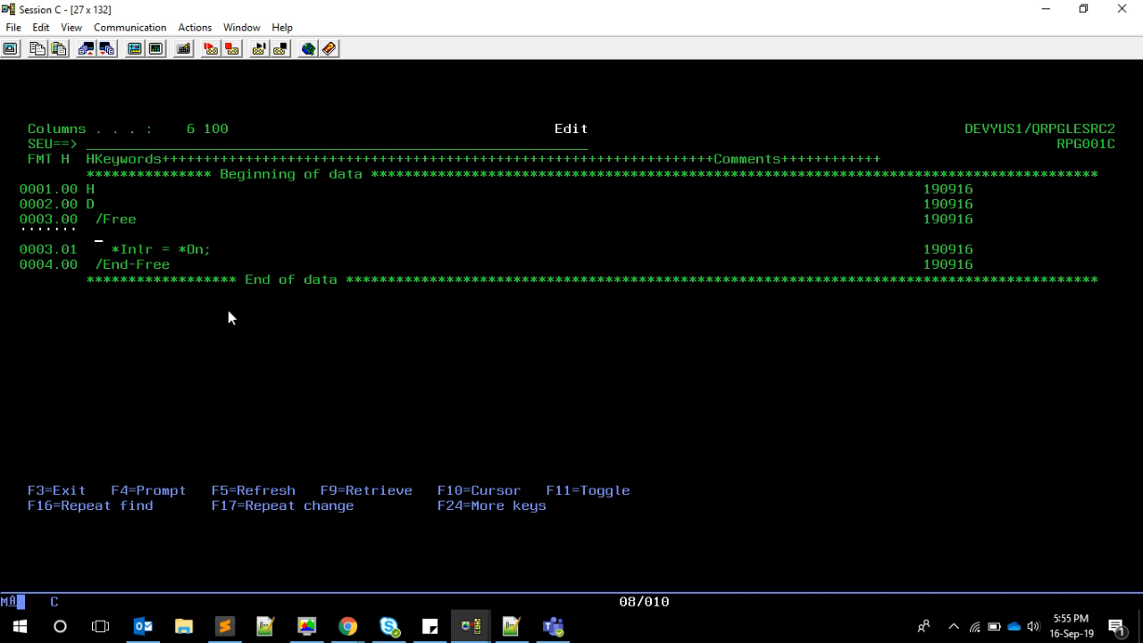
Add FormatDate = GetFormatDate(ISODate); and the ISODate = '2019-09-16'; assignment.
type("FormatDate = g")
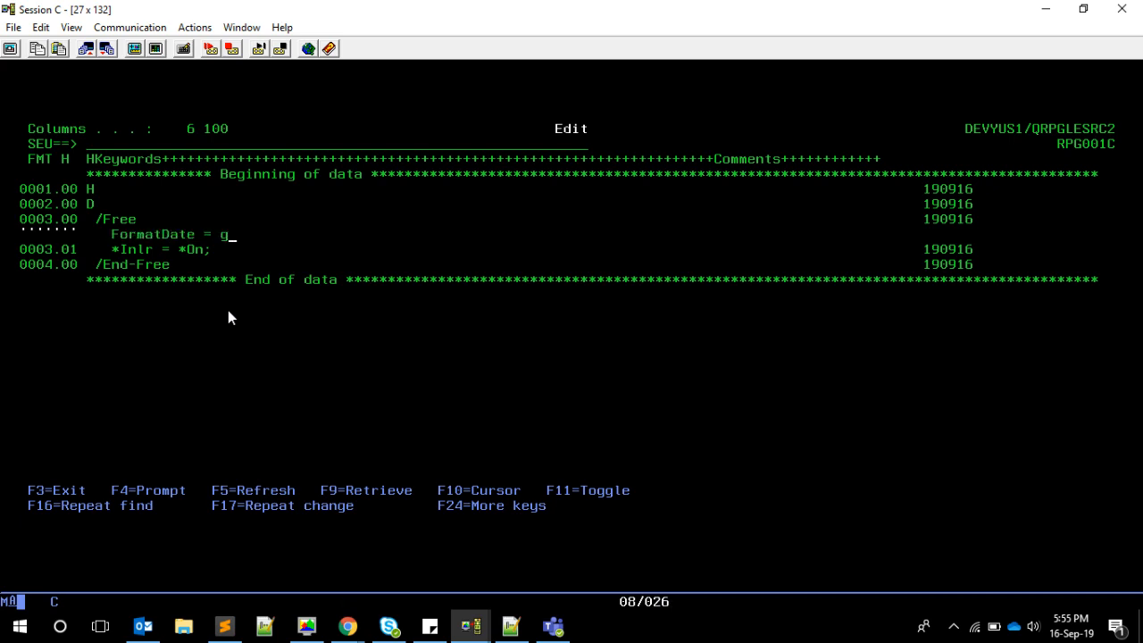
type("etFormat")
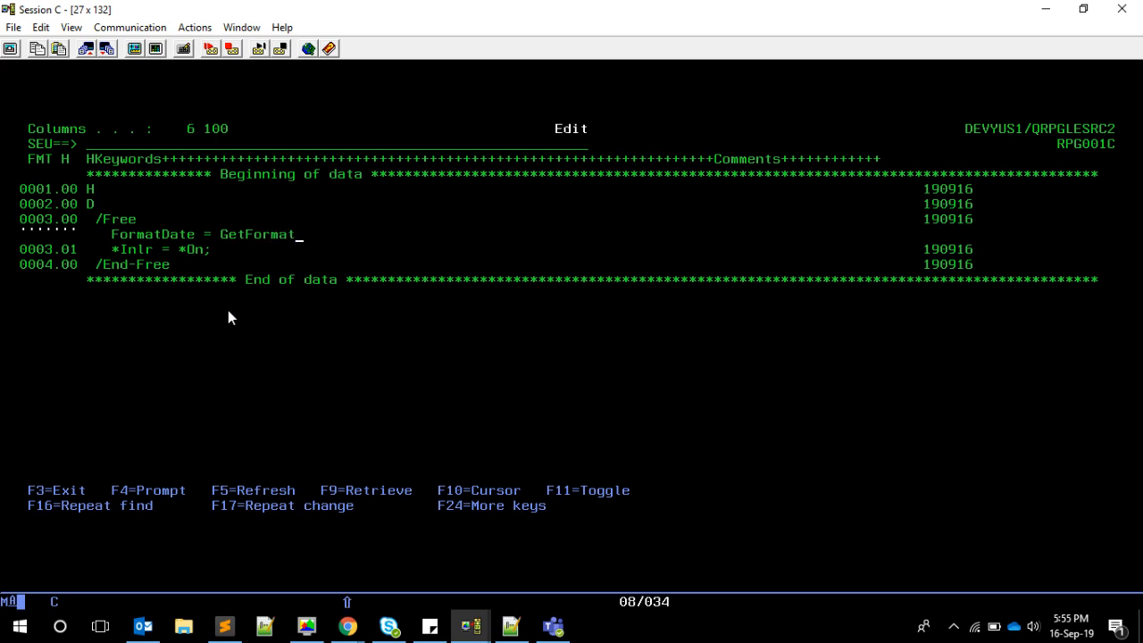
type("Date(IS")
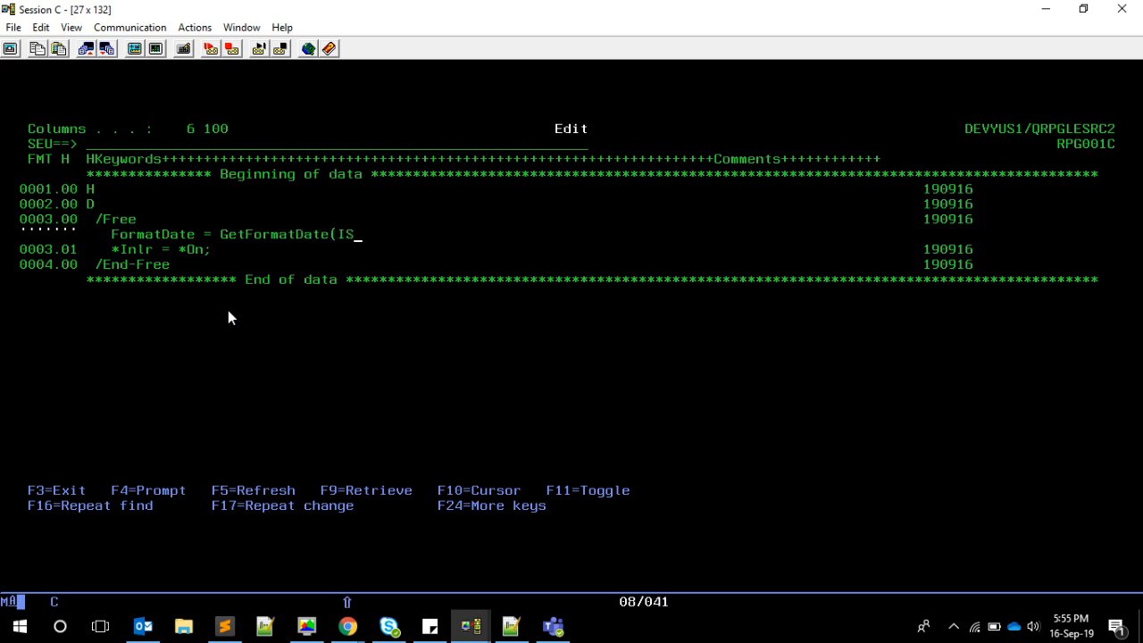
type("ODate);")
type("ISODate")
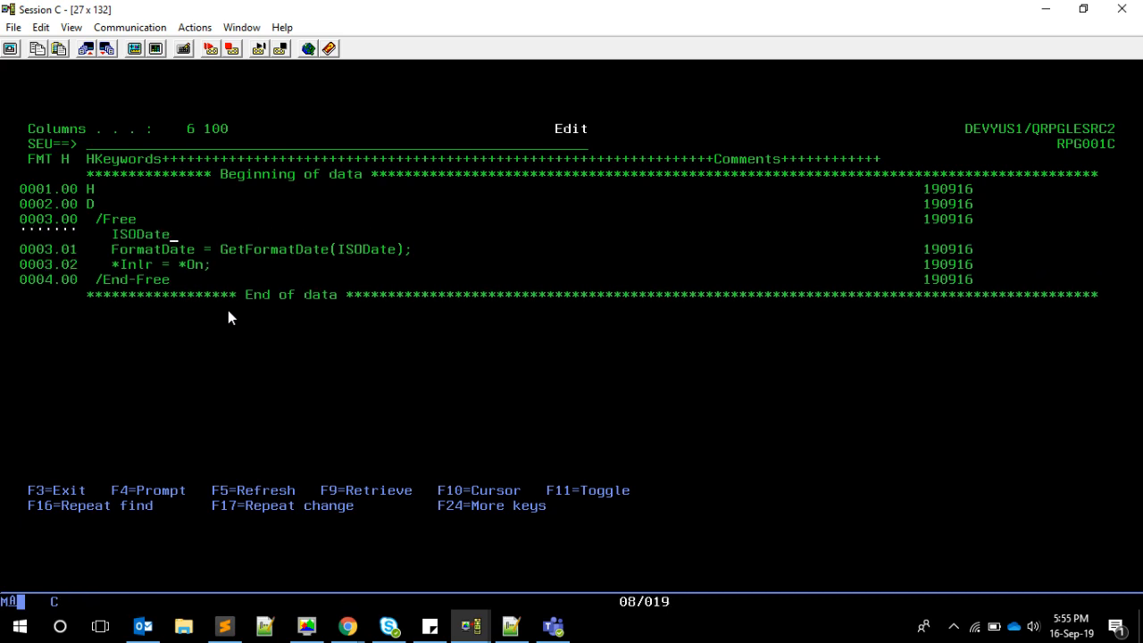
type("= '2019")
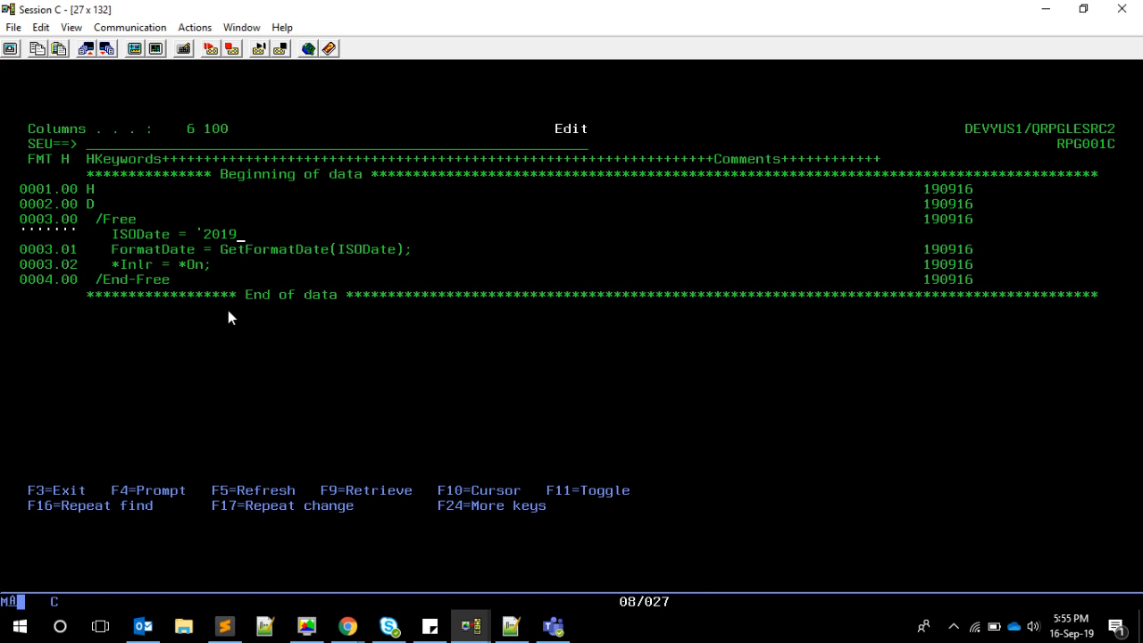
type("-08")
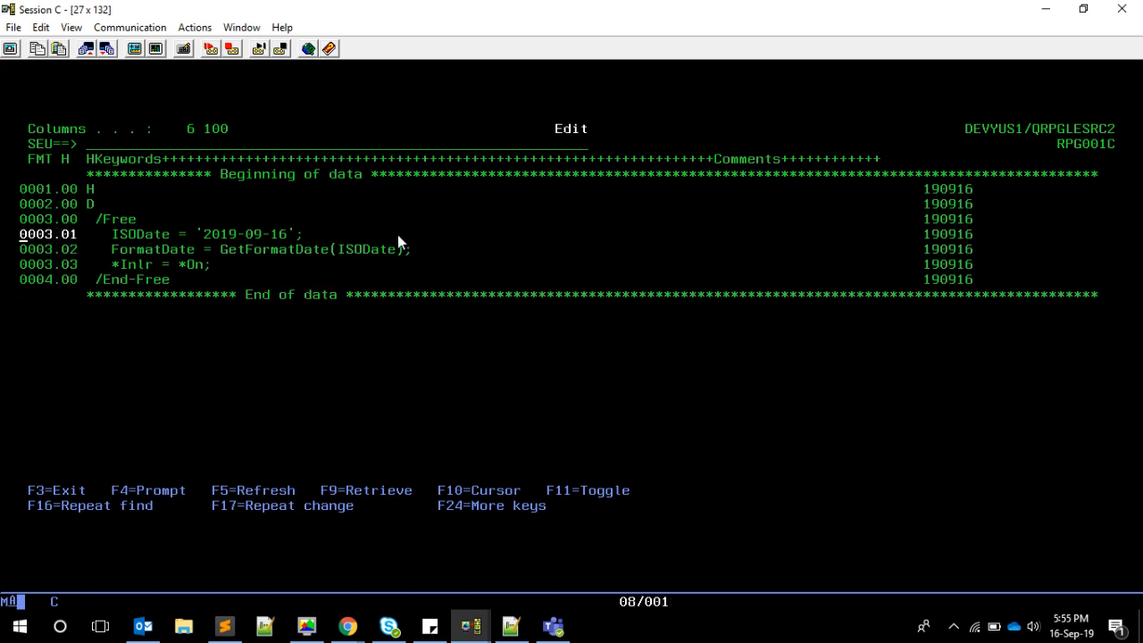
mouse_move(313, 266)
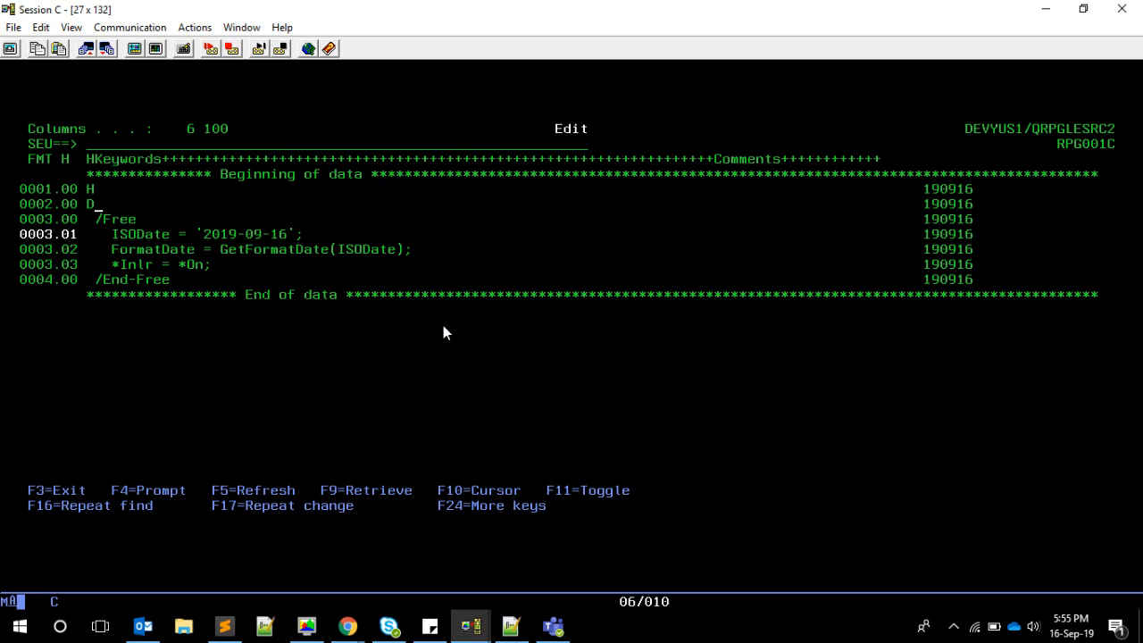
Declare standalone fields ISODate as 10A and FormatDate as 30A on D-specs.
type("ISODate")
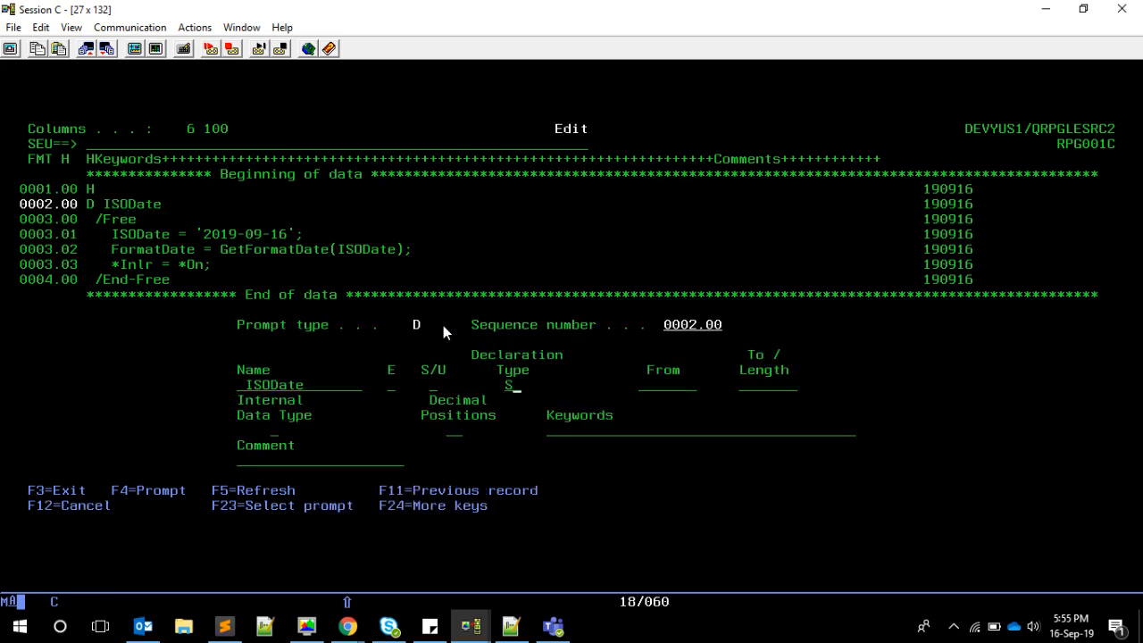
type("10")
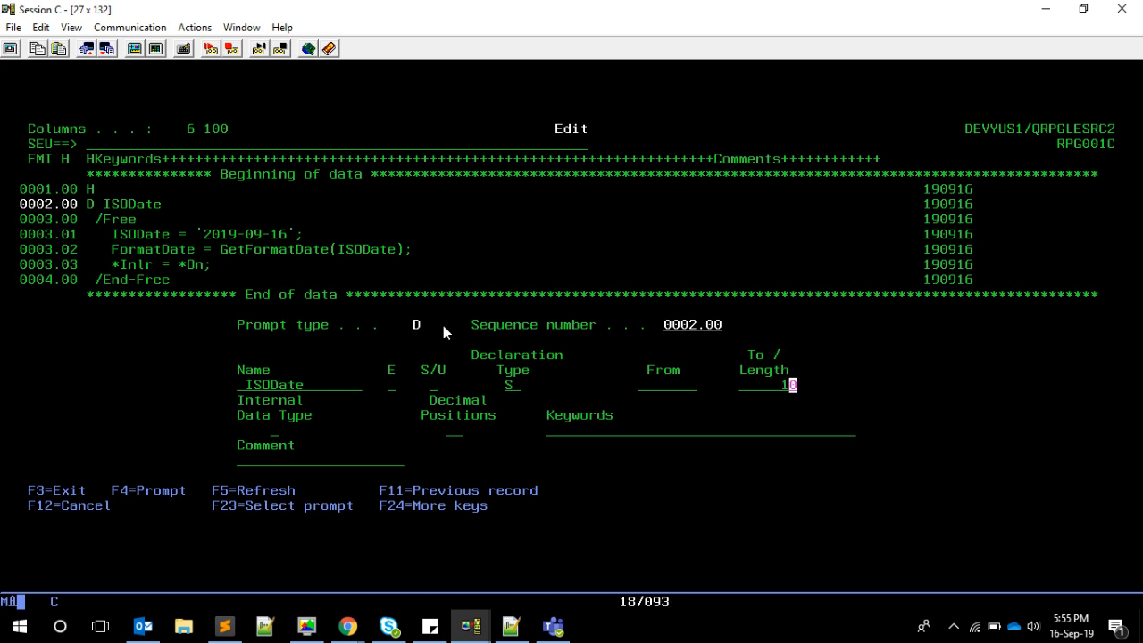
key("Enter")
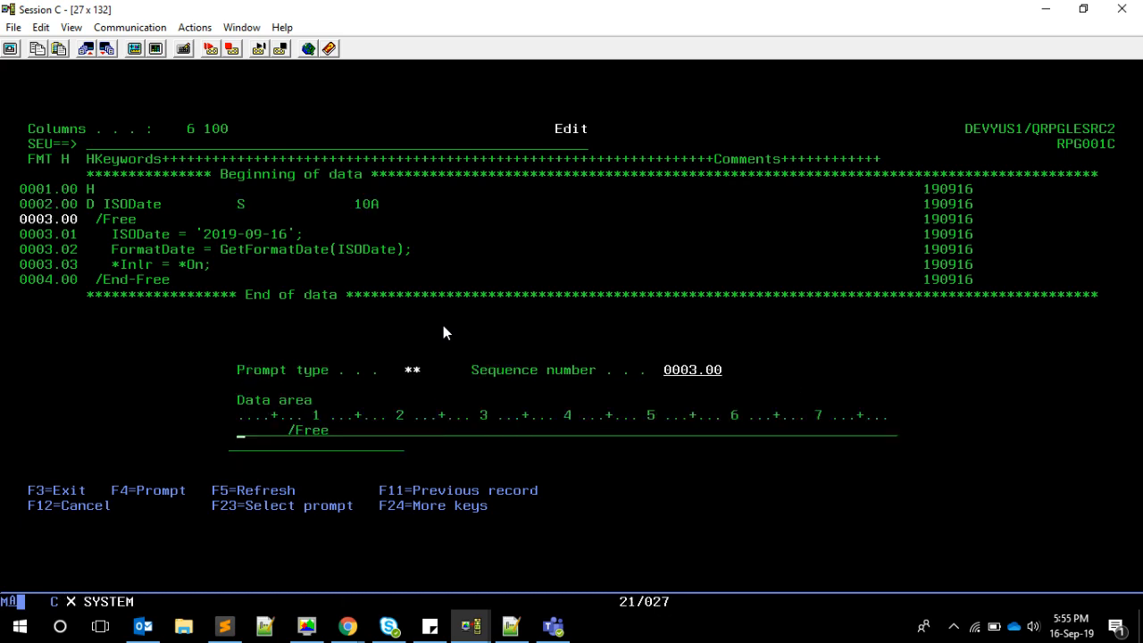
key("f12")
type("D FormatDate      S             30A")
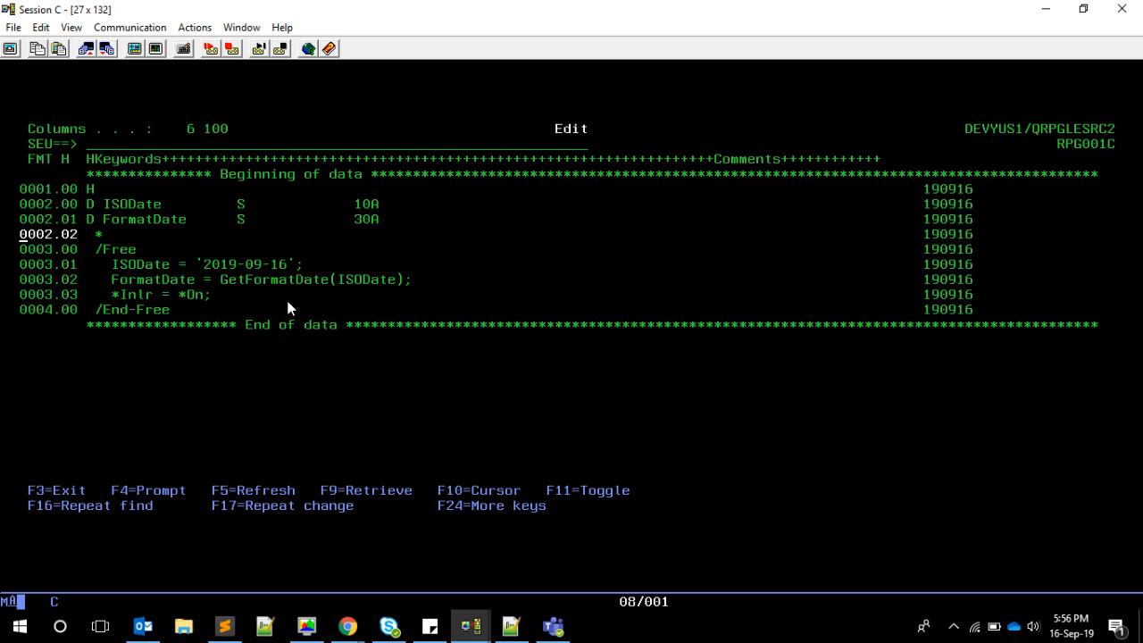
mouse_move(330, 298)
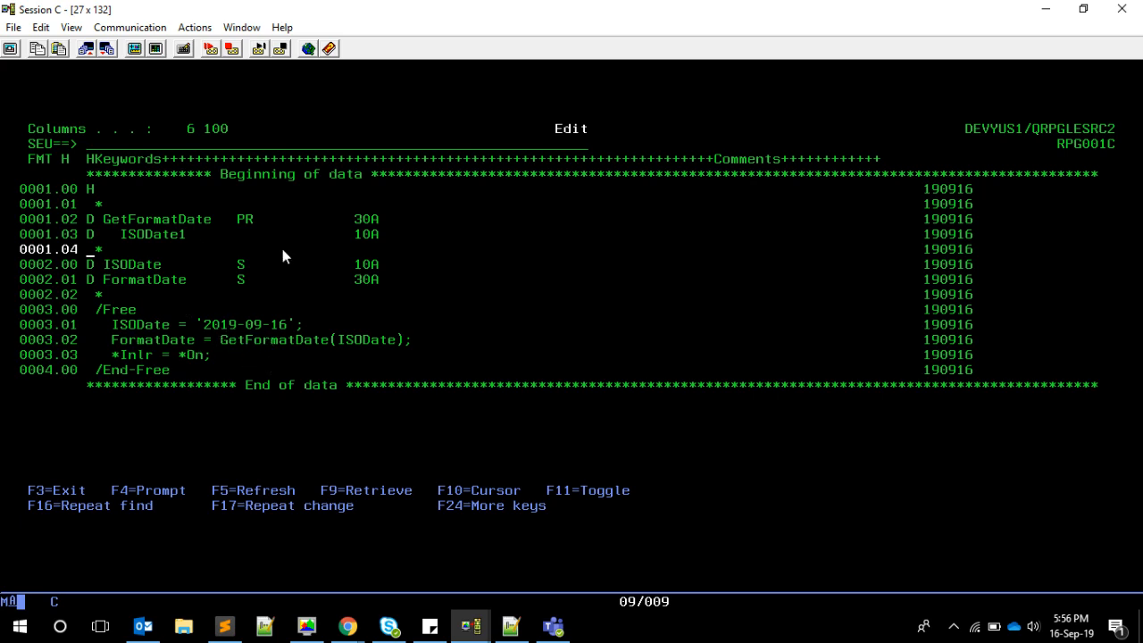
mouse_move(1100, 175)
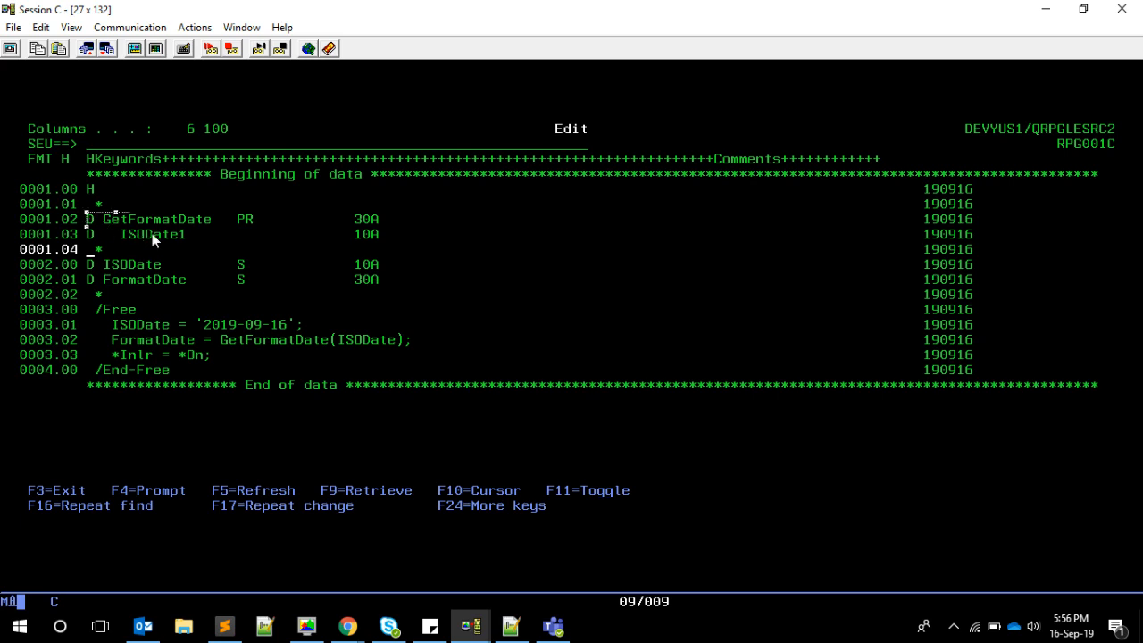
mouse_move(437, 277)
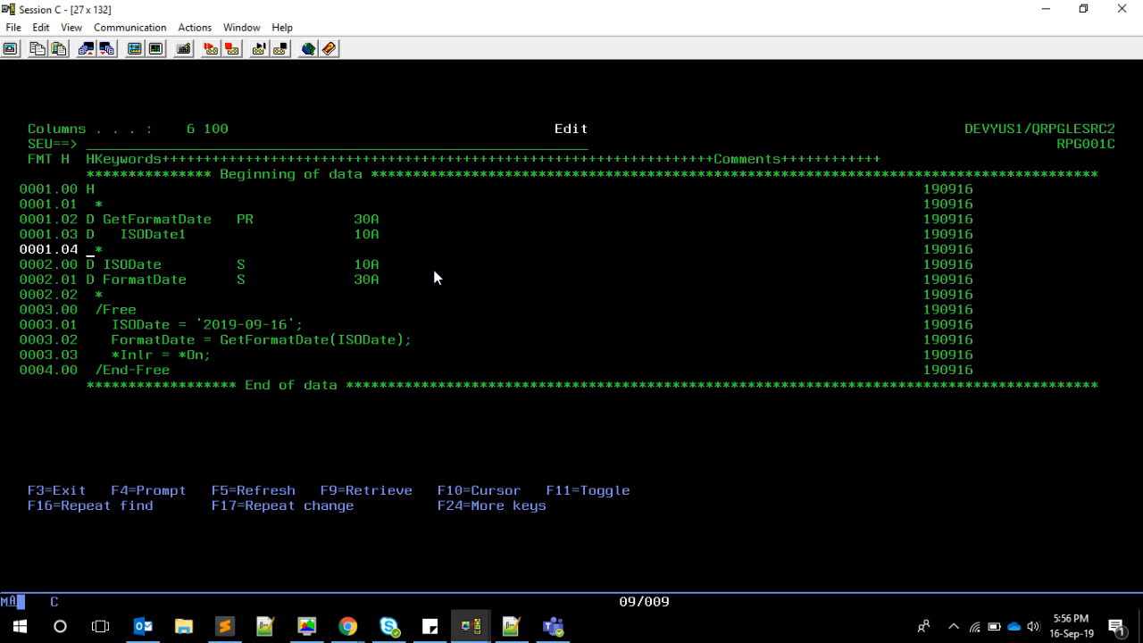
mouse_move(125, 232)
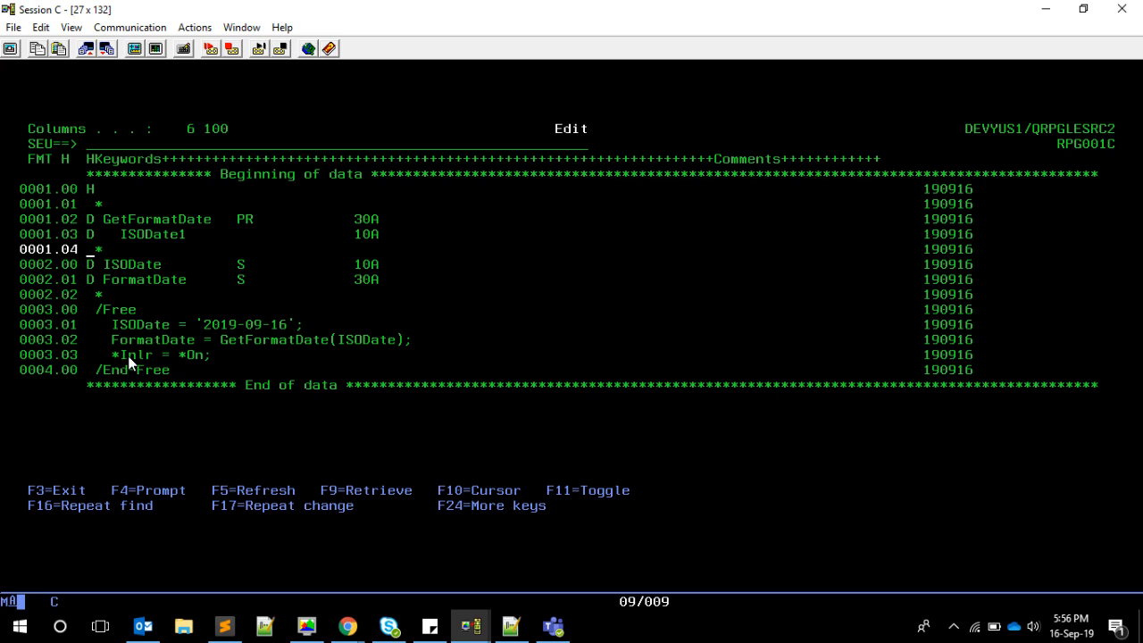
mouse_move(351, 388)
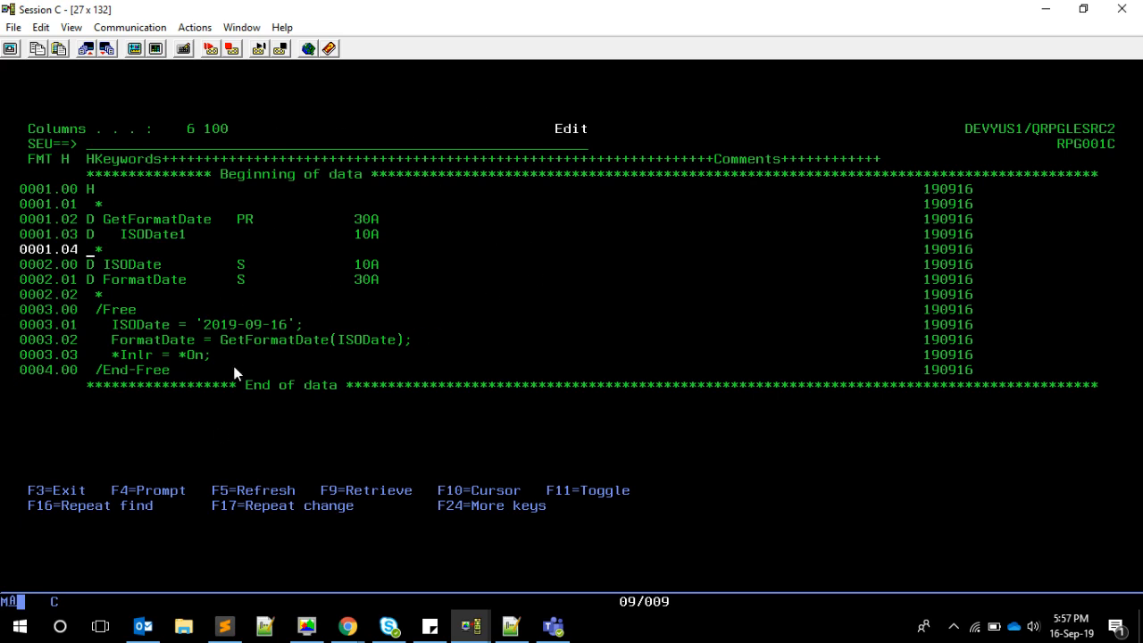
mouse_move(315, 294)
type("crtb")
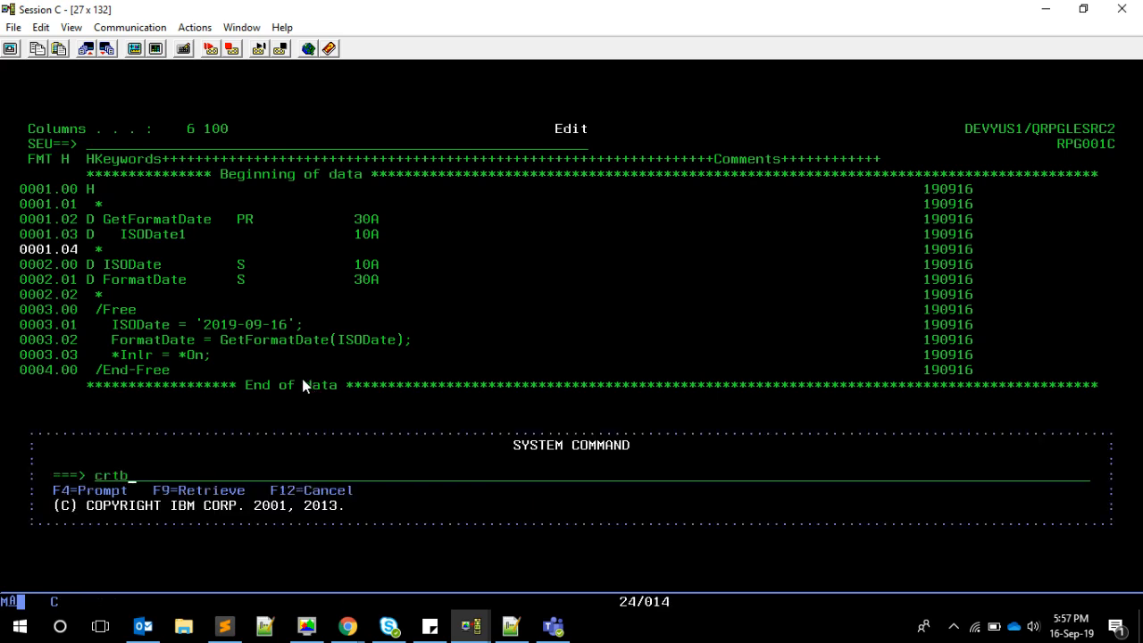
Create binding directory B1 in library DEVYUS1 with CRTBNDDIR.
type("nddir")
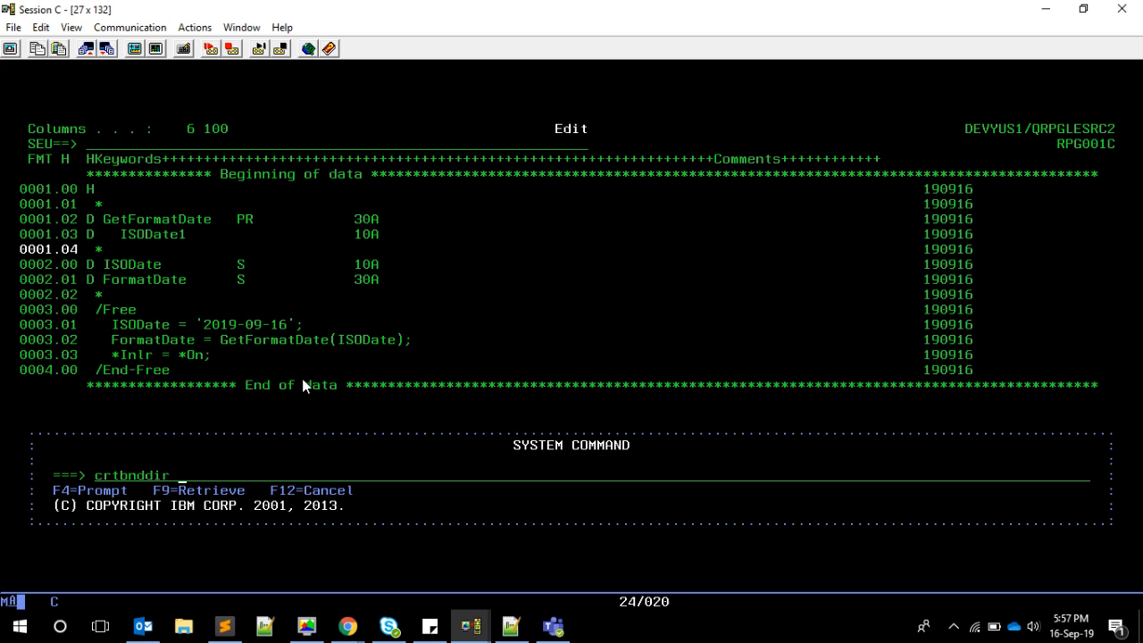
key("Enter")
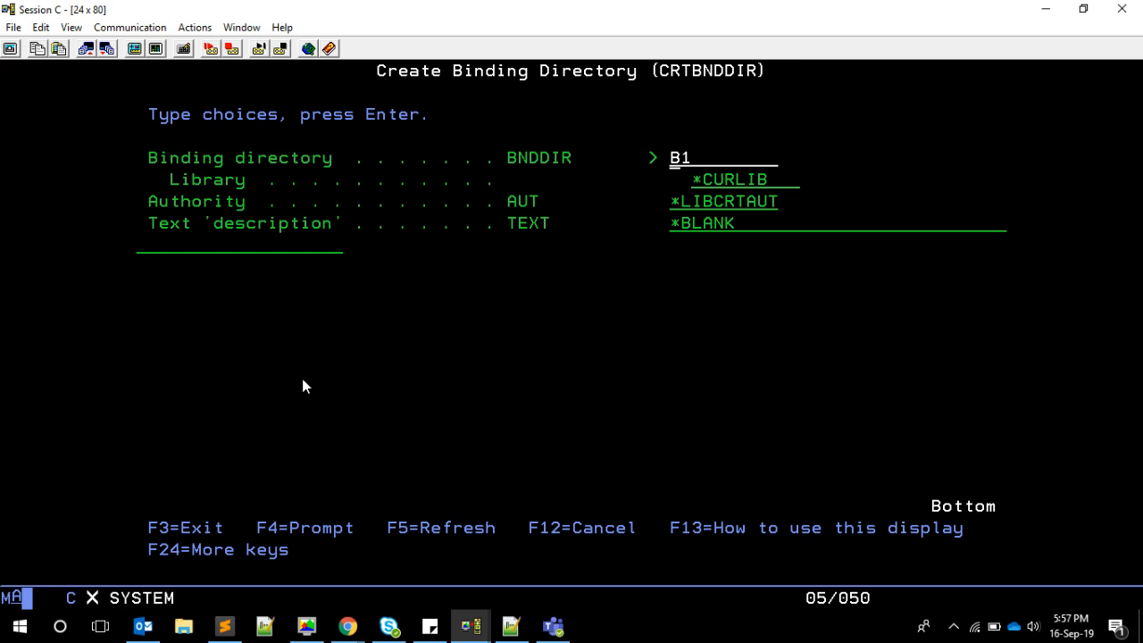
key("Enter")
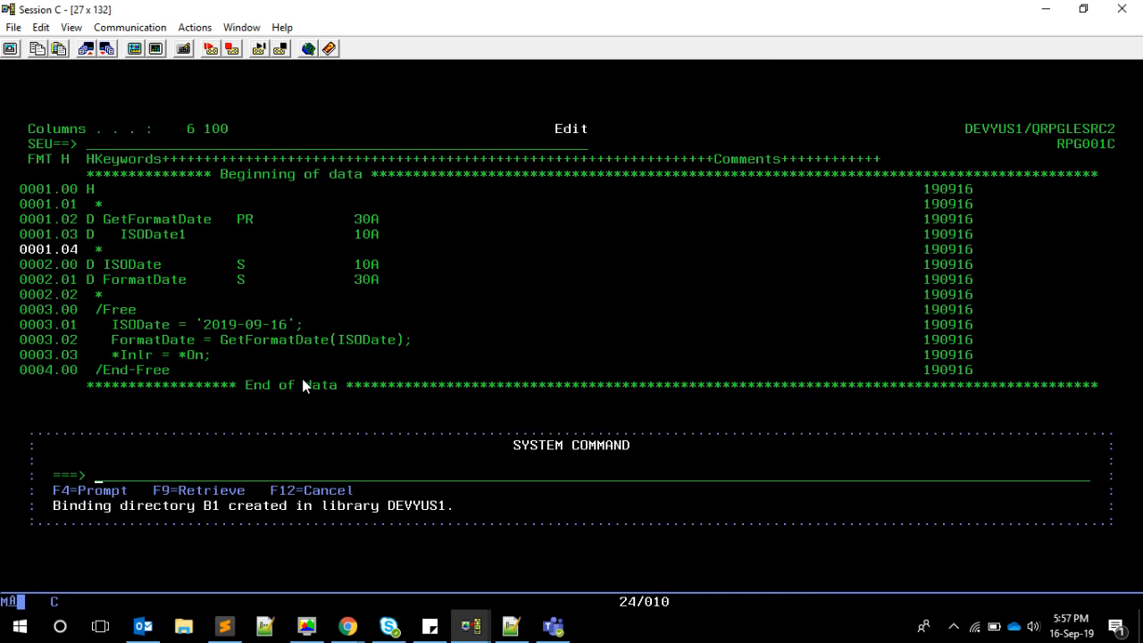
type("ADDB")
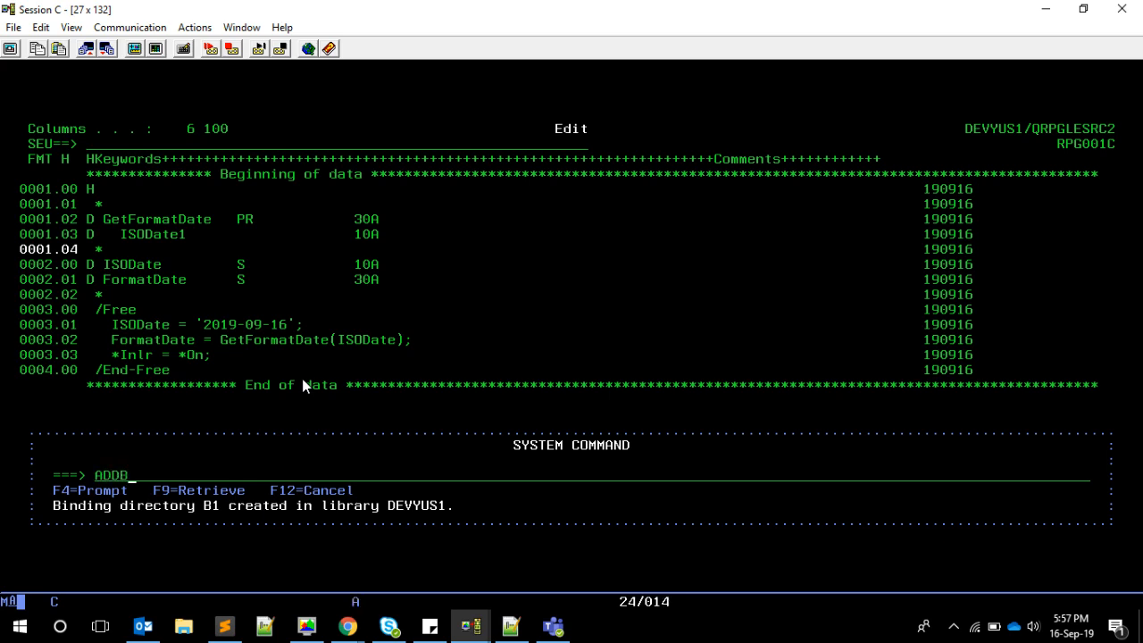
Add module DATEAPI from DEVYUS1 as a *MODULE entry in binding directory B1.
type("NDDIRE")
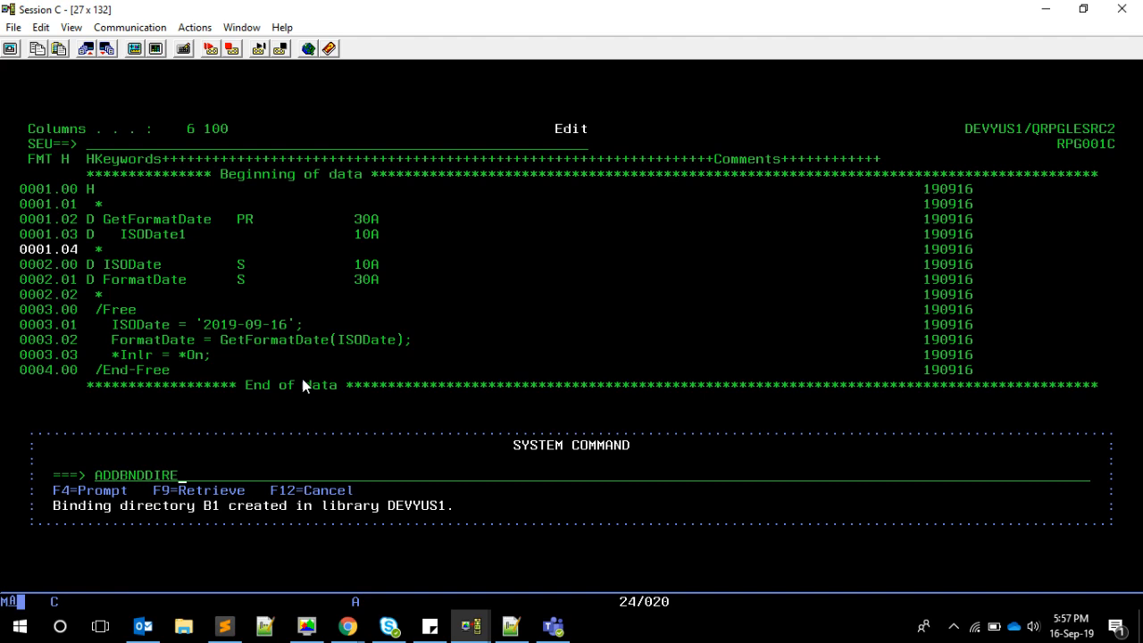
key("Enter")
type("DEVYUS")
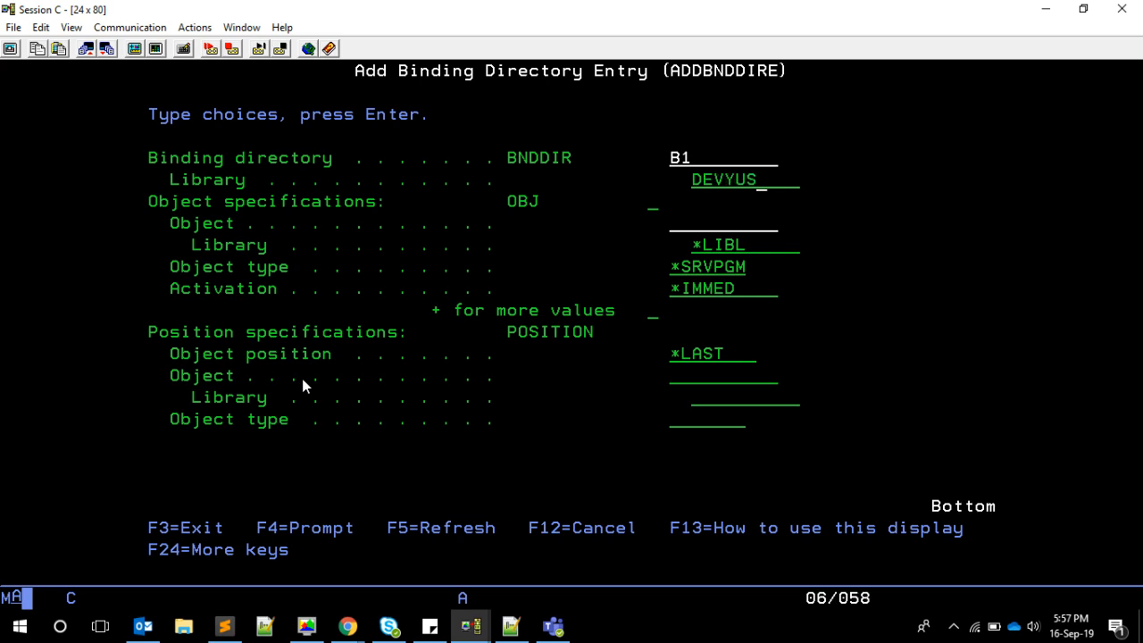
type("1")
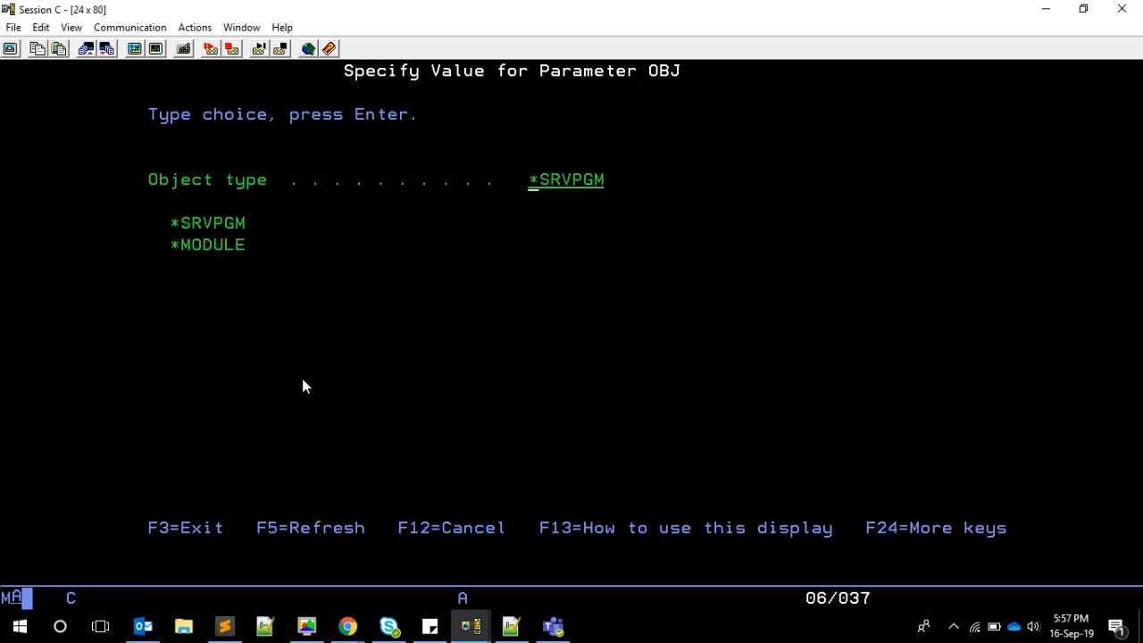
key("Enter")
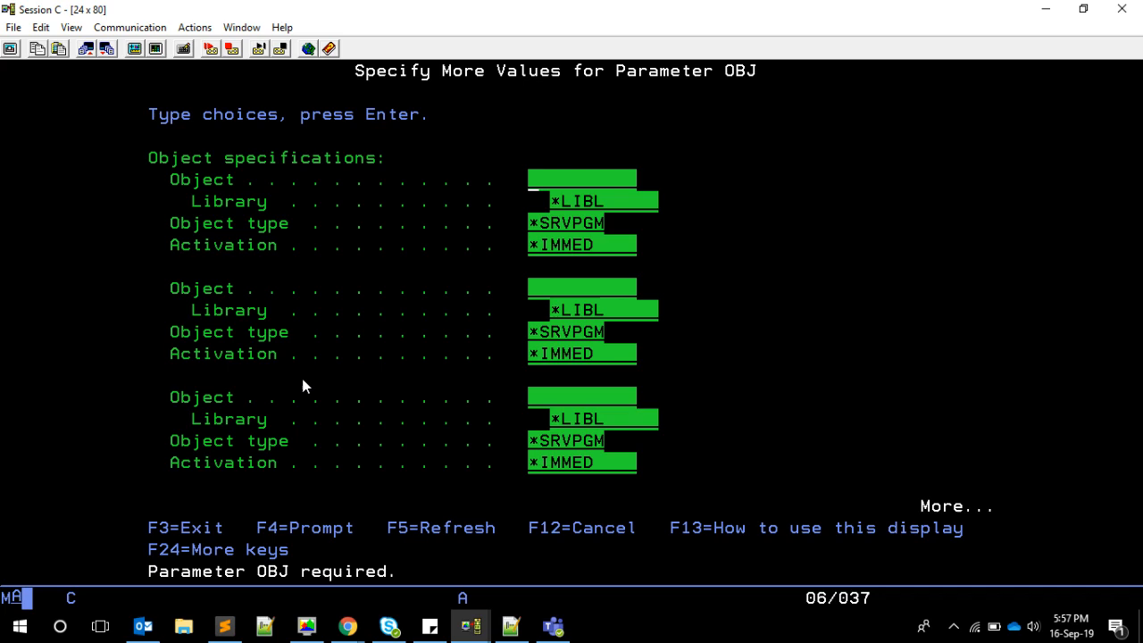
type("DATEA")
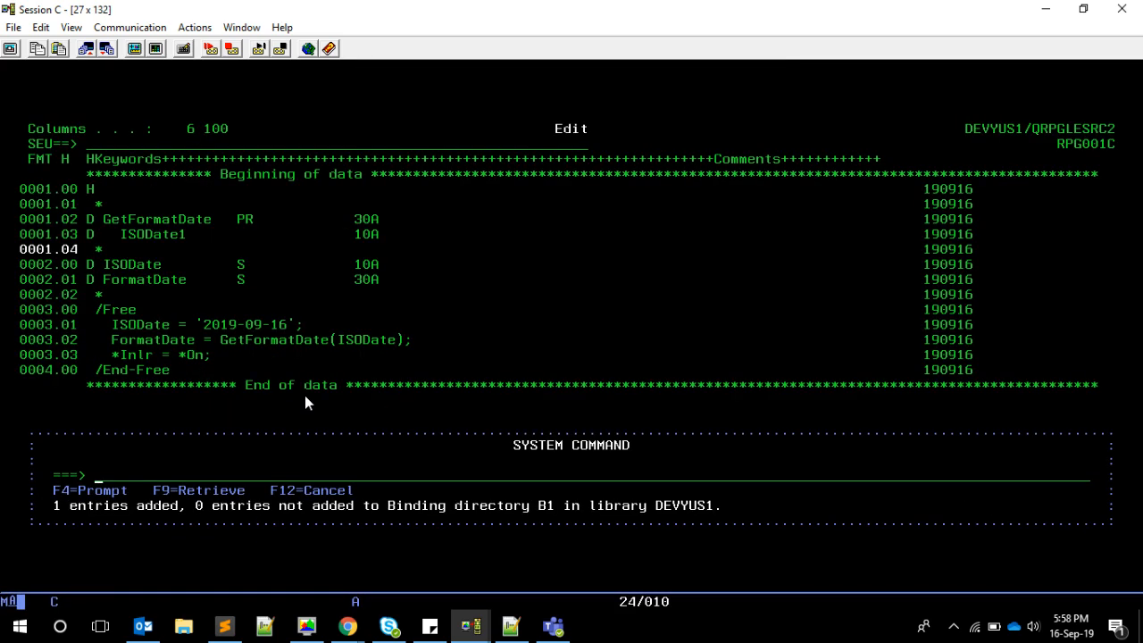
type("DS")
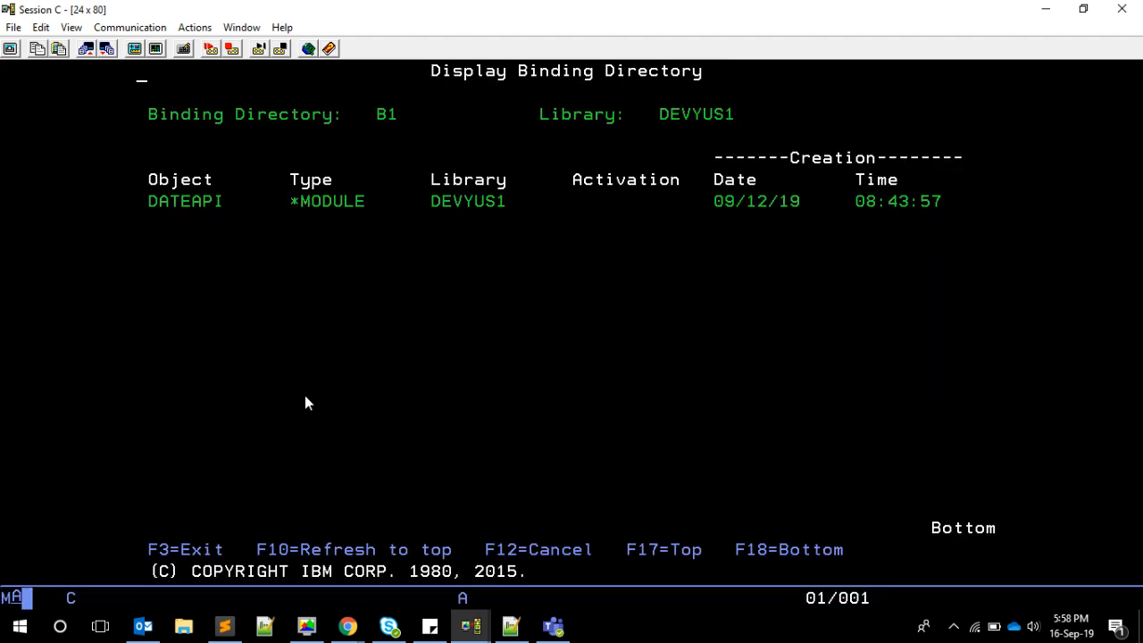
mouse_move(362, 290)
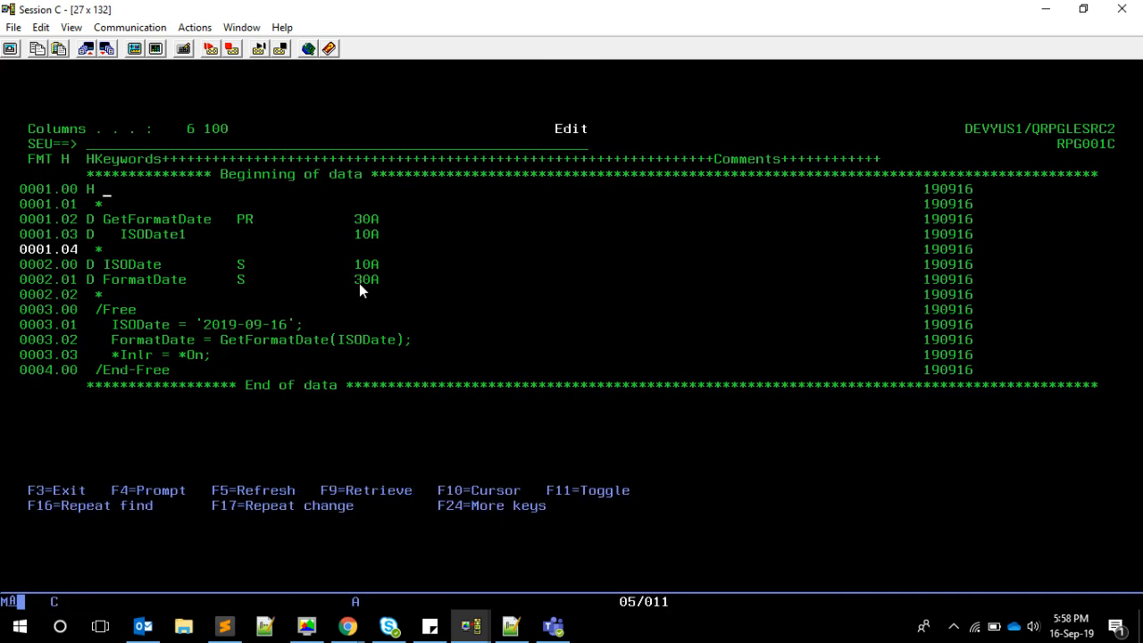
mouse_move(349, 306)
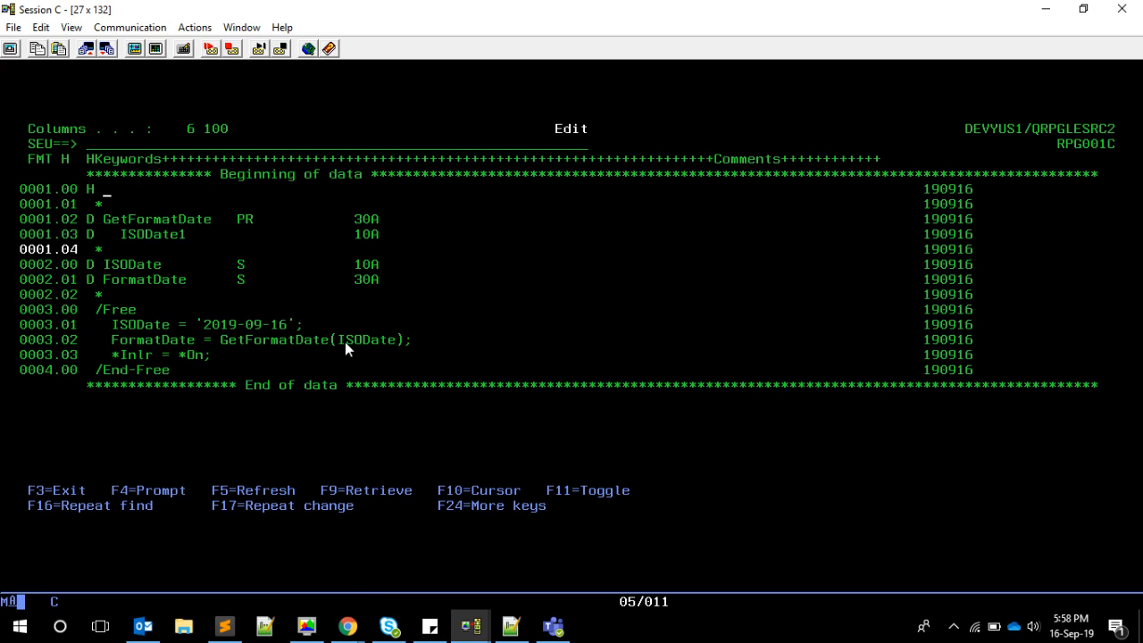
Enter DftActGrp(*No) BndDir('B1') after the H on line 0001.00.
type("DftActGrp(*No) Bnd")
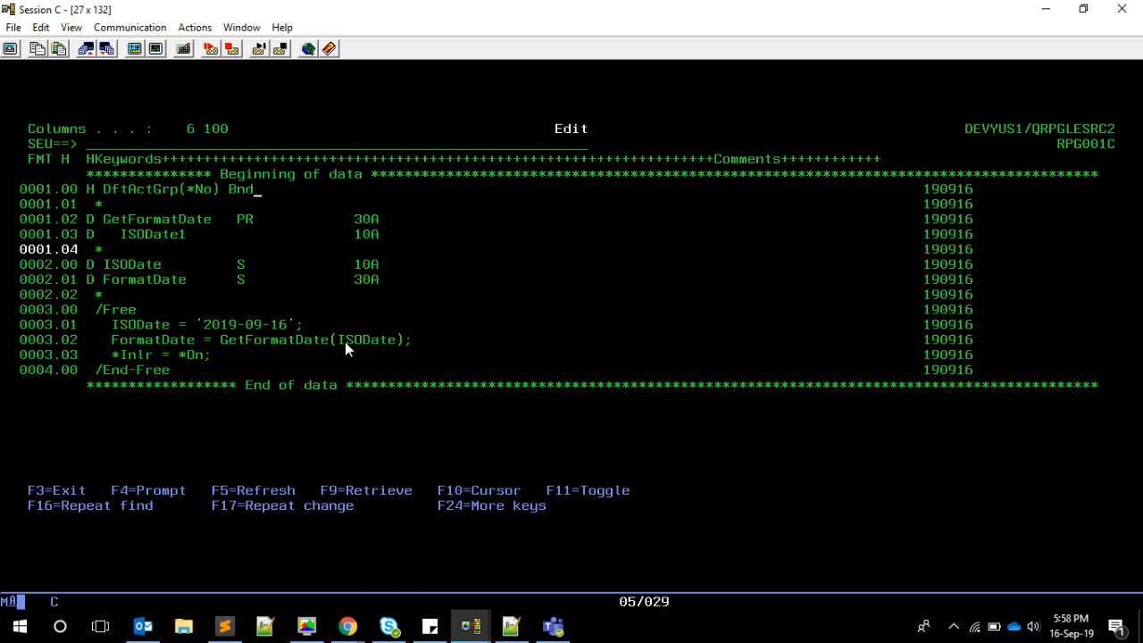
type("Dir('B1'")
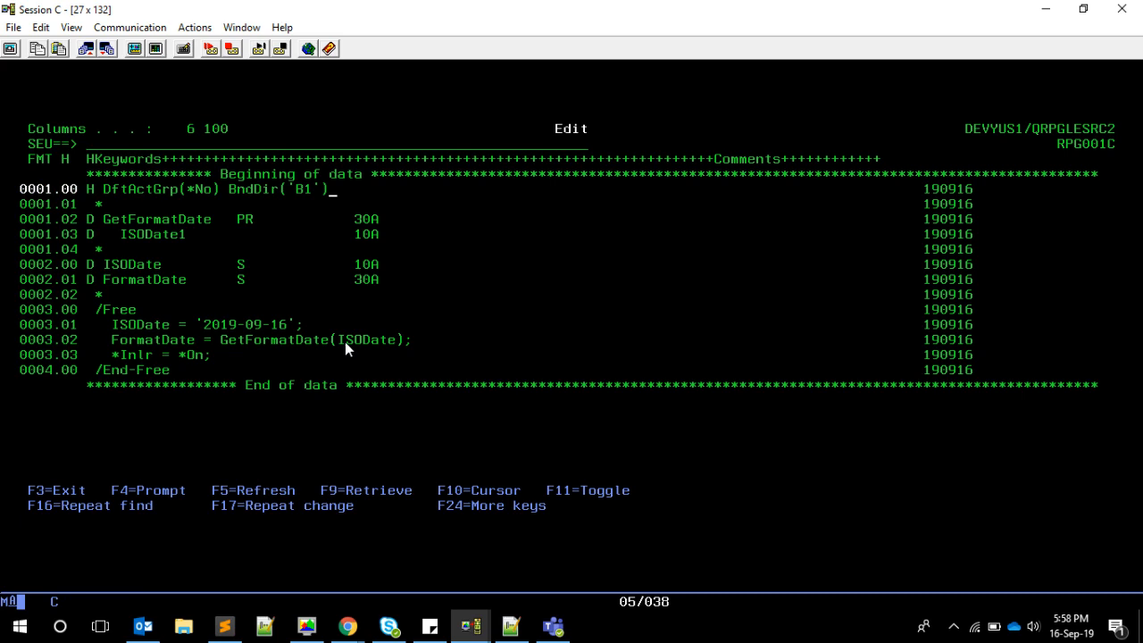
mouse_move(290, 247)
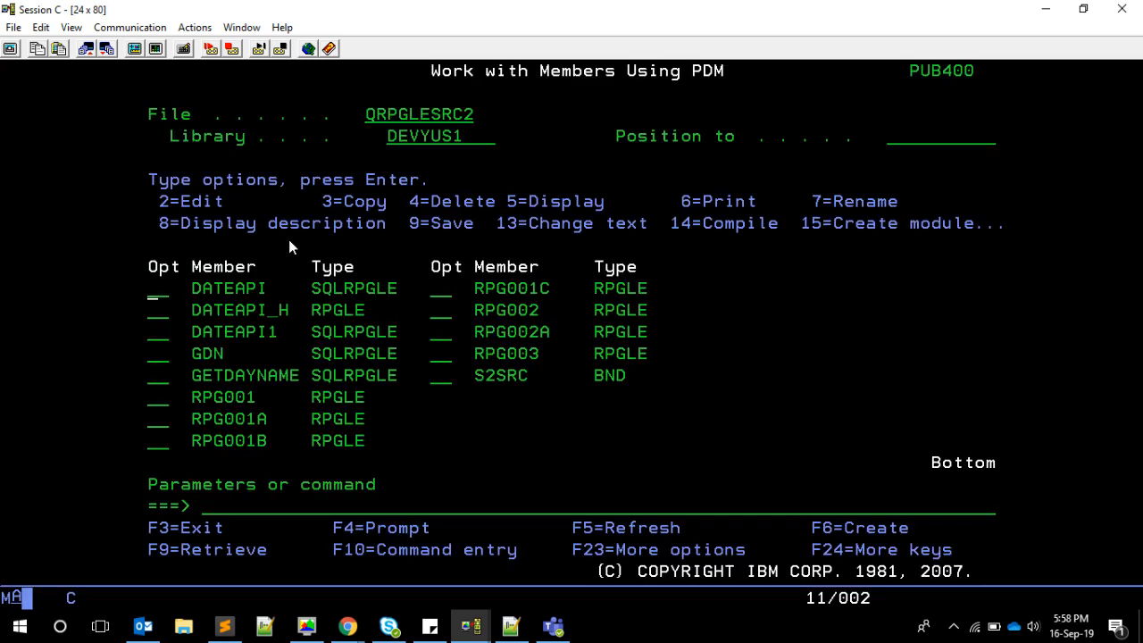
type("5")
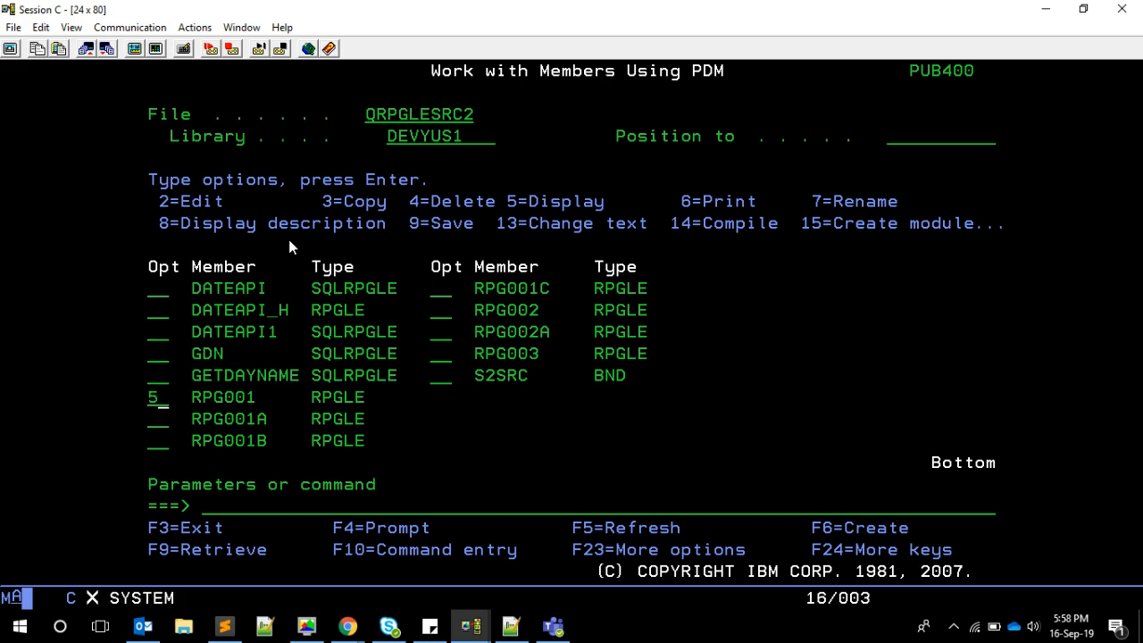
key("Enter")
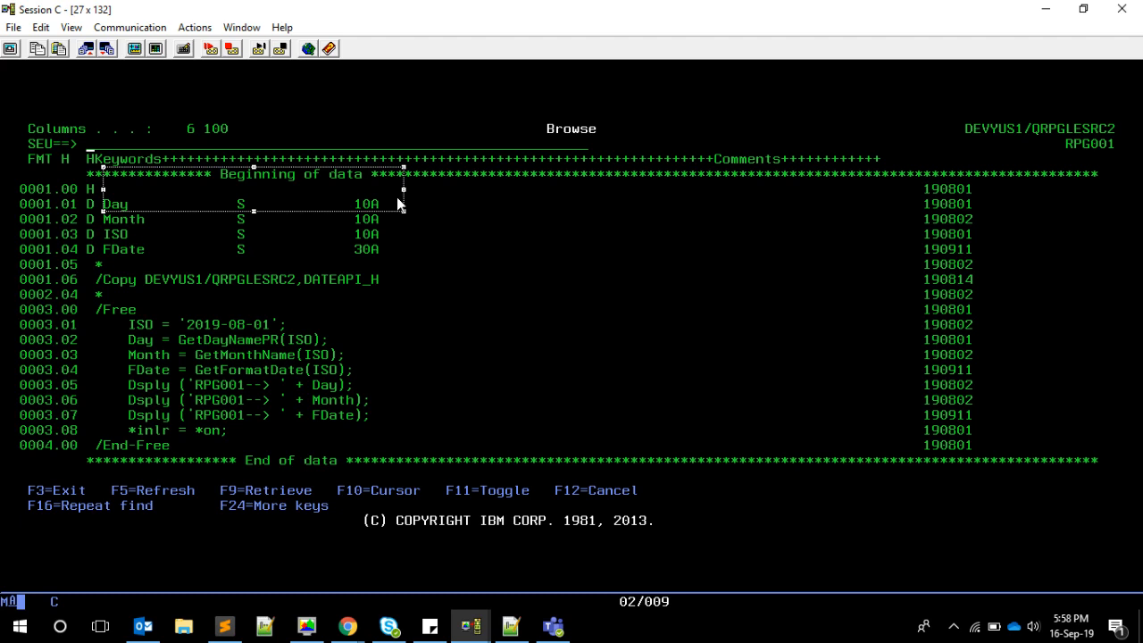
mouse_move(288, 304)
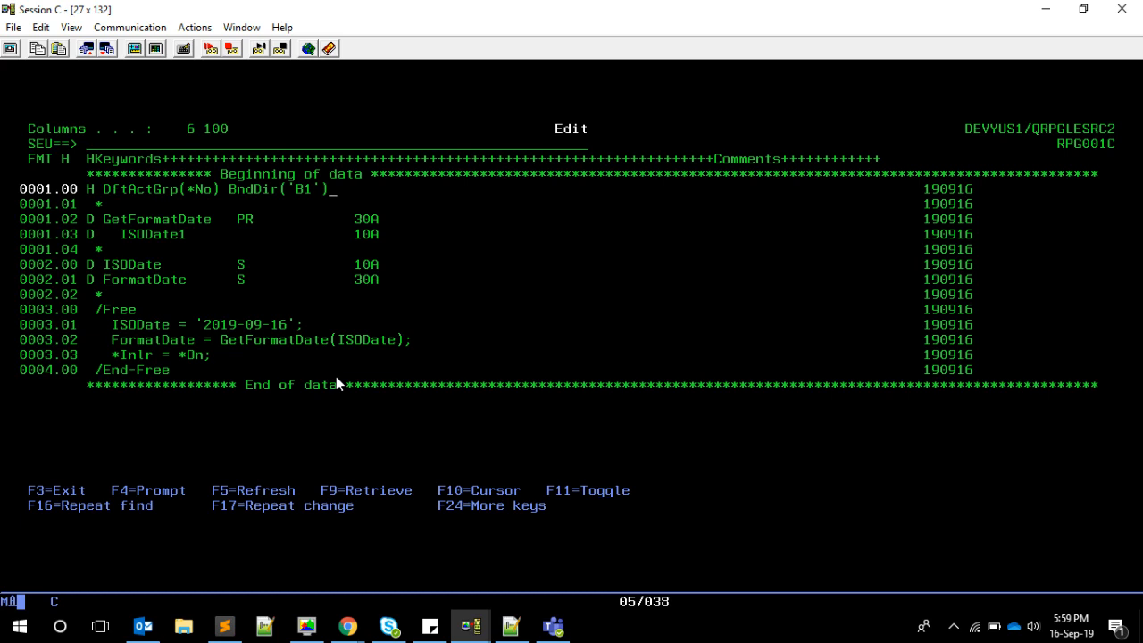
mouse_move(239, 195)
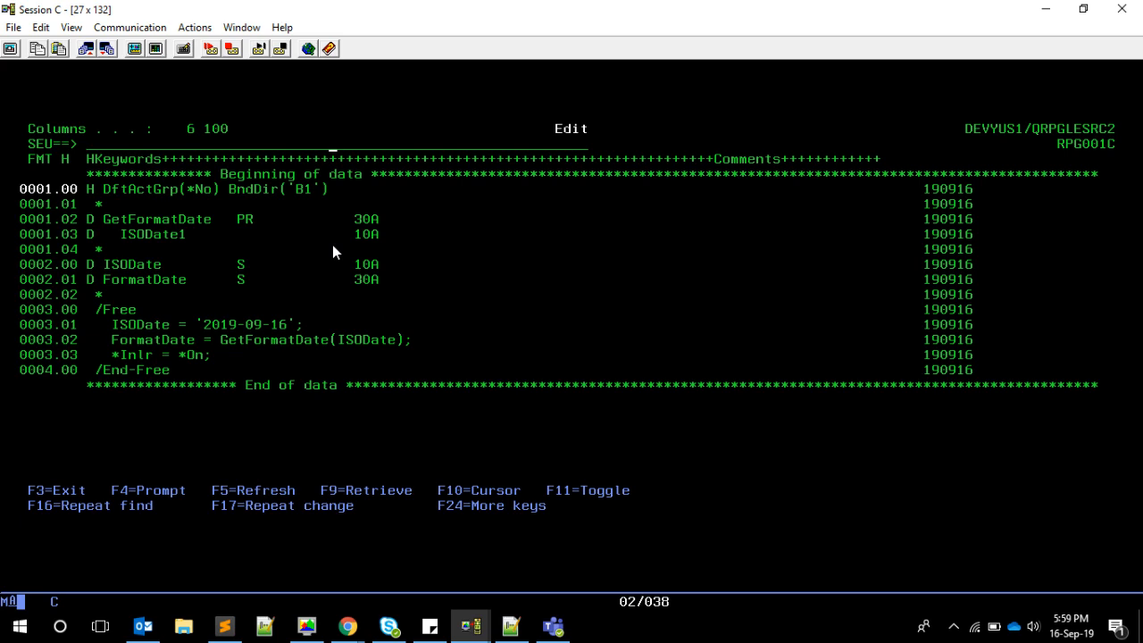
Insert Dsply FormatDate; after the GetFormatDate call and save RPG001C.
type("file")
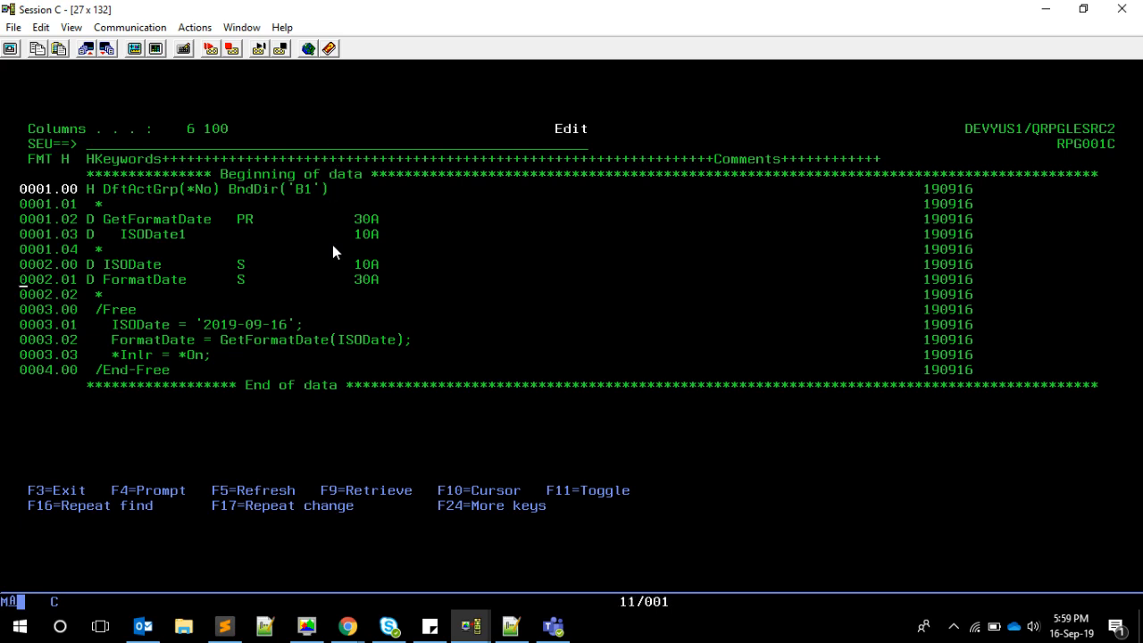
type("Dsply  FormatDate;")
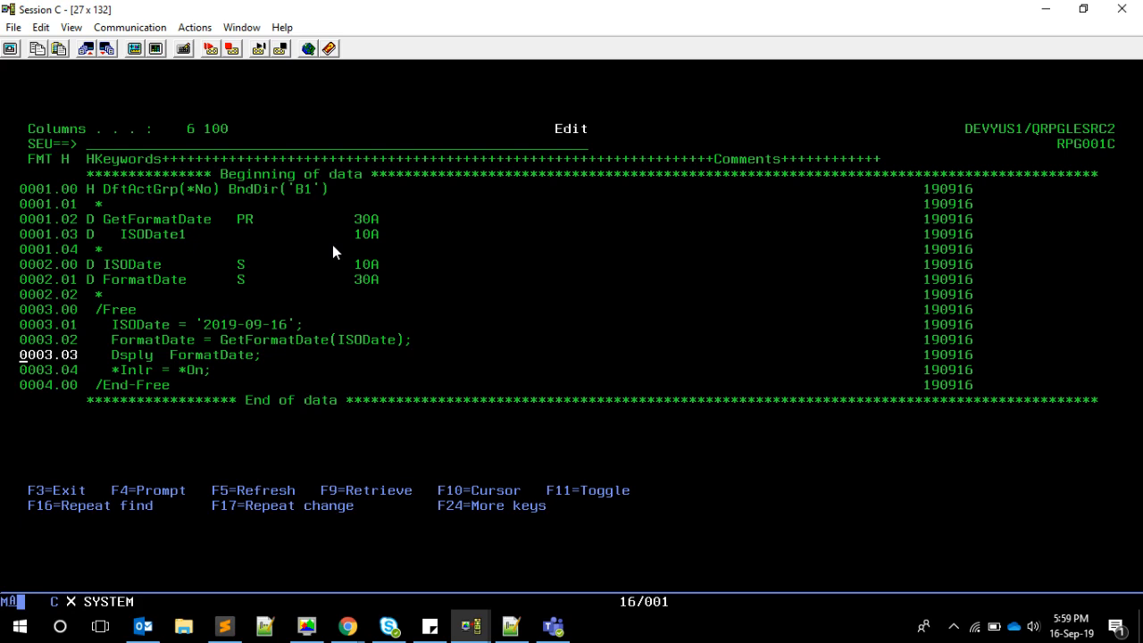
key("F3")
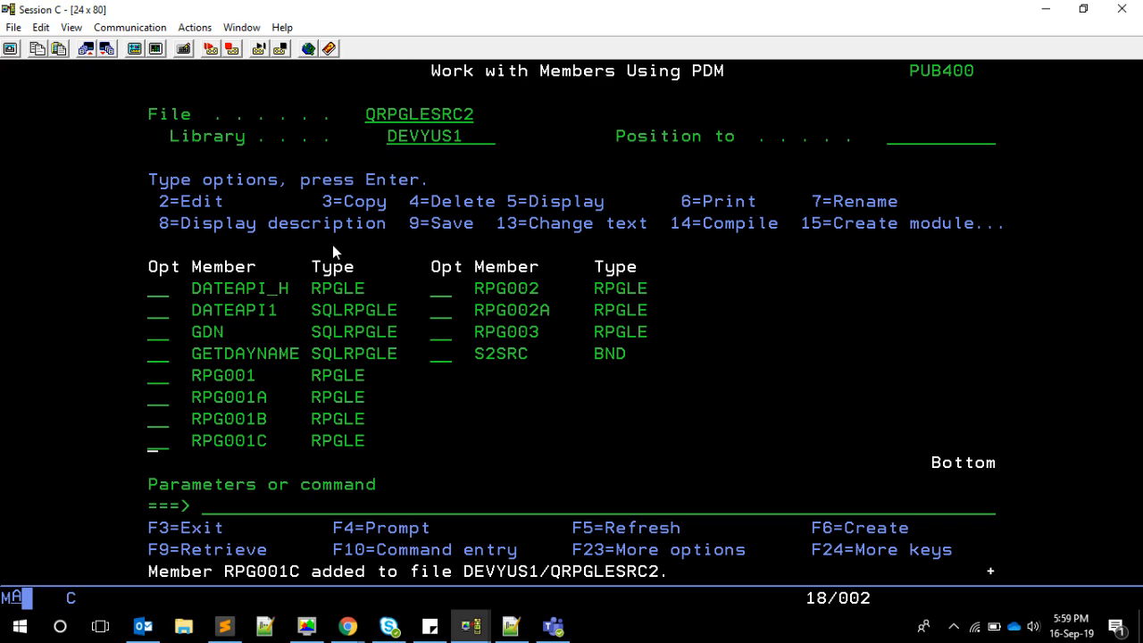
Compile RPG001C with option 14, then page through its DSPPGM program details.
type("14")
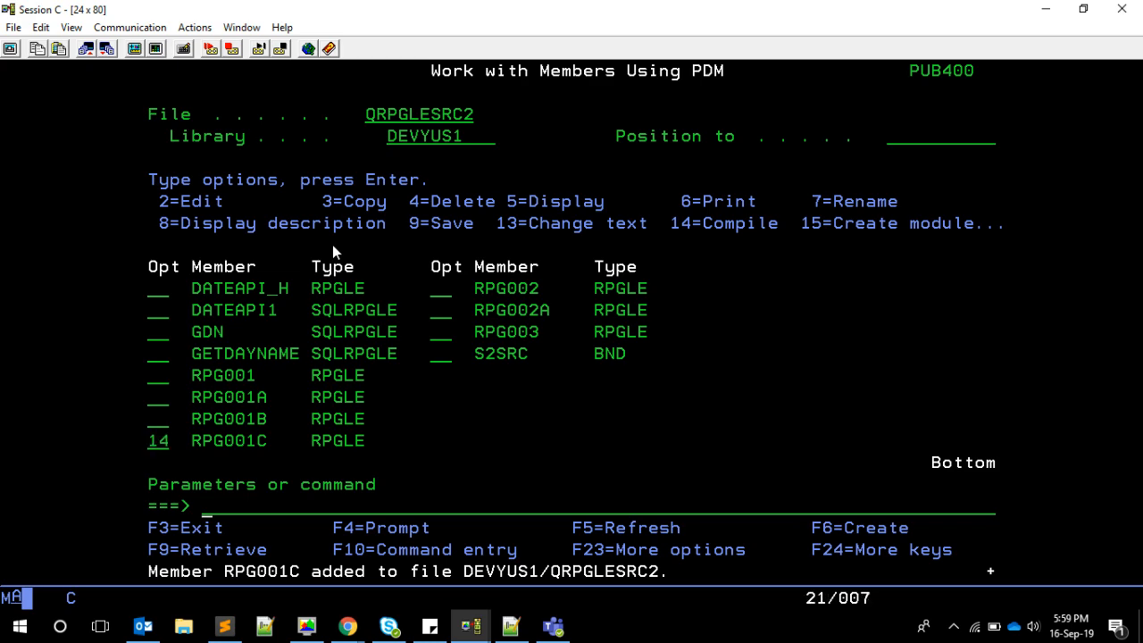
key("Enter")
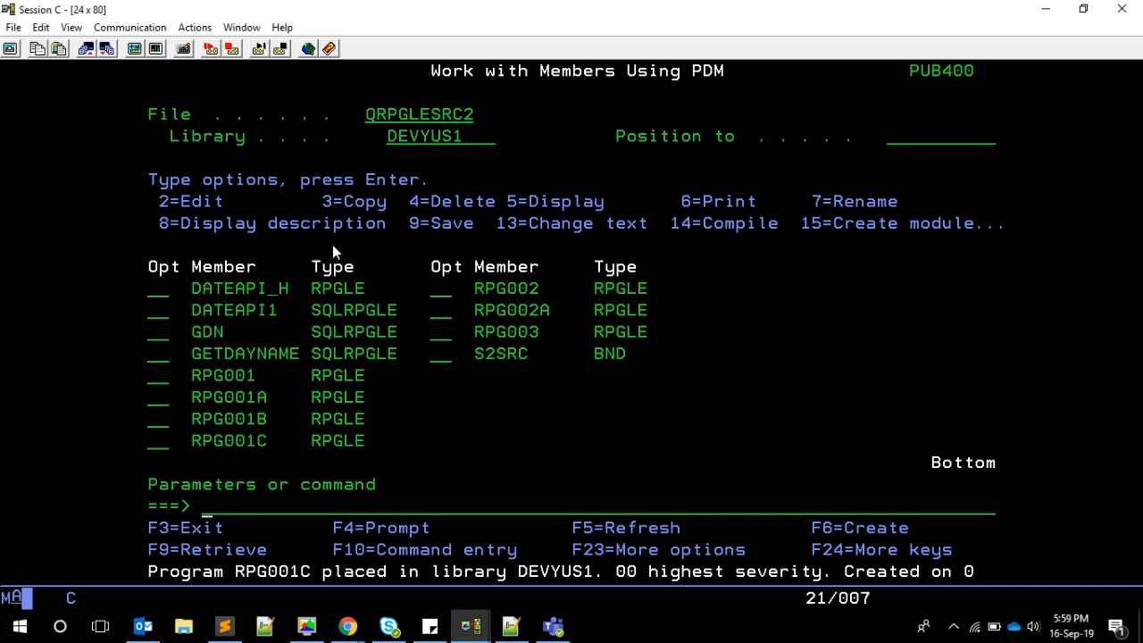
type("dsppgm rpg")
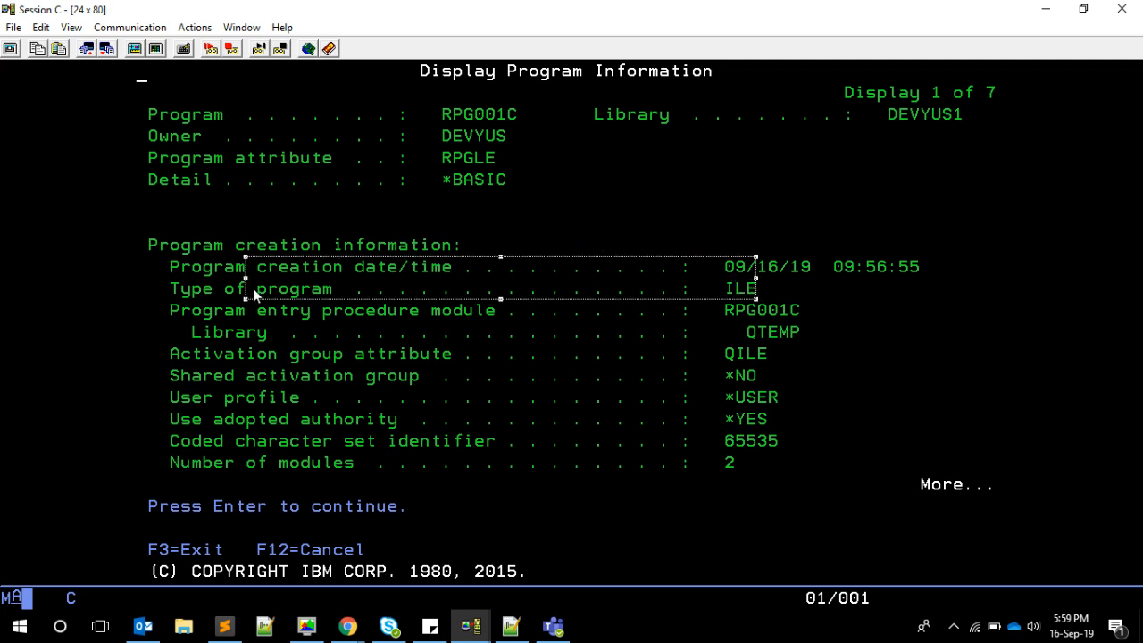
key("Enter")
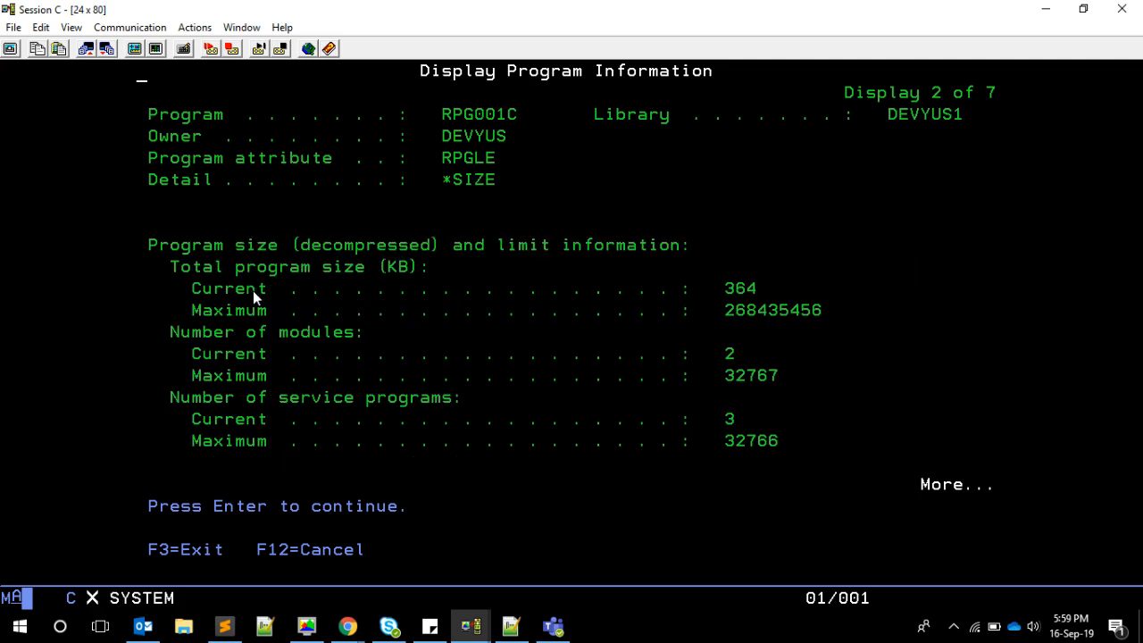
key("Enter")
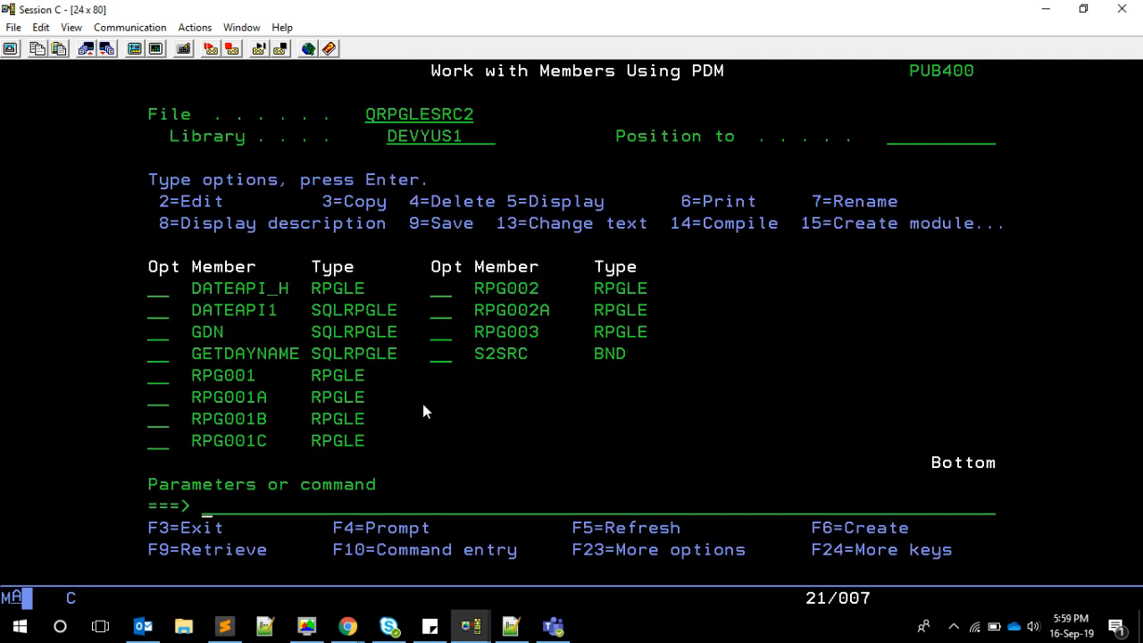
Dismiss the 'Monday, 16 September 2019' program message and return to the member list.
type("call qcmd")
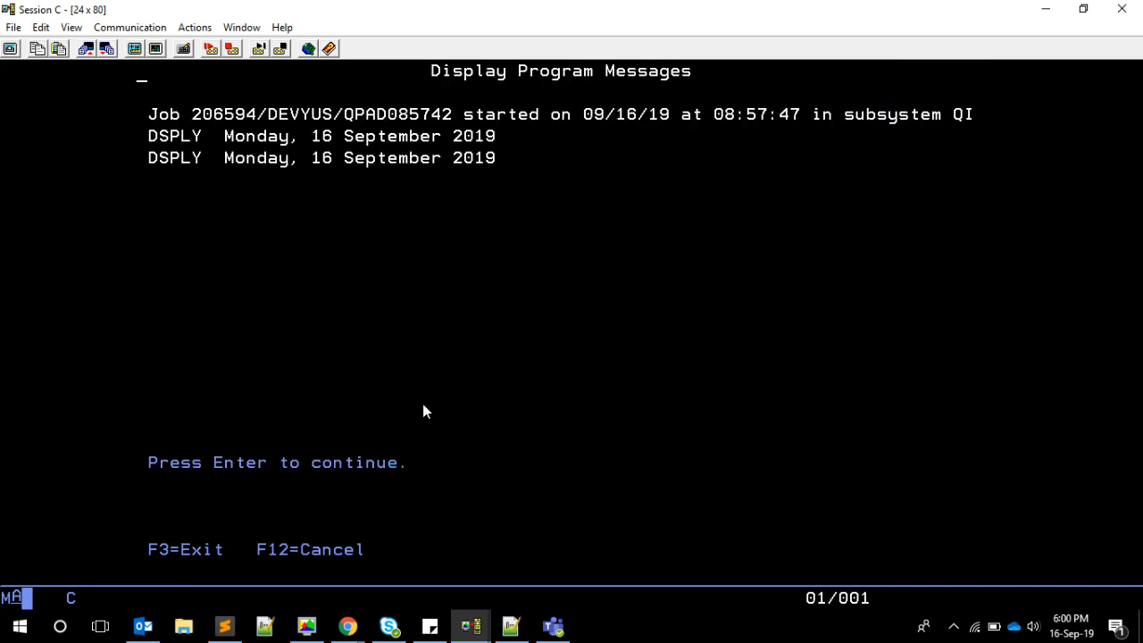
key("Enter")
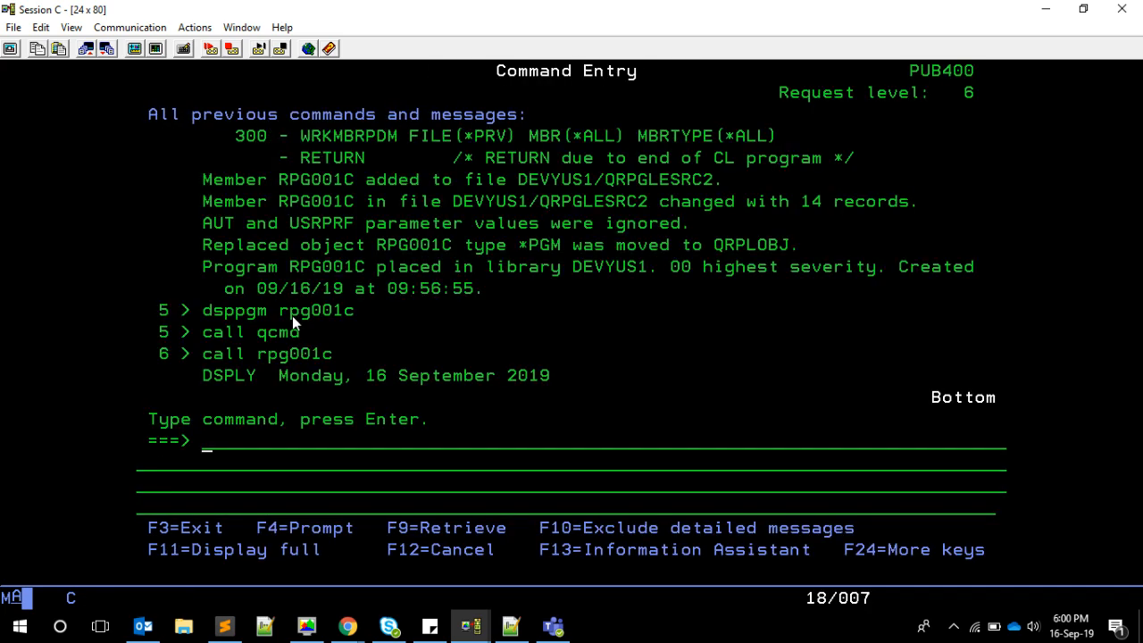
mouse_move(563, 417)
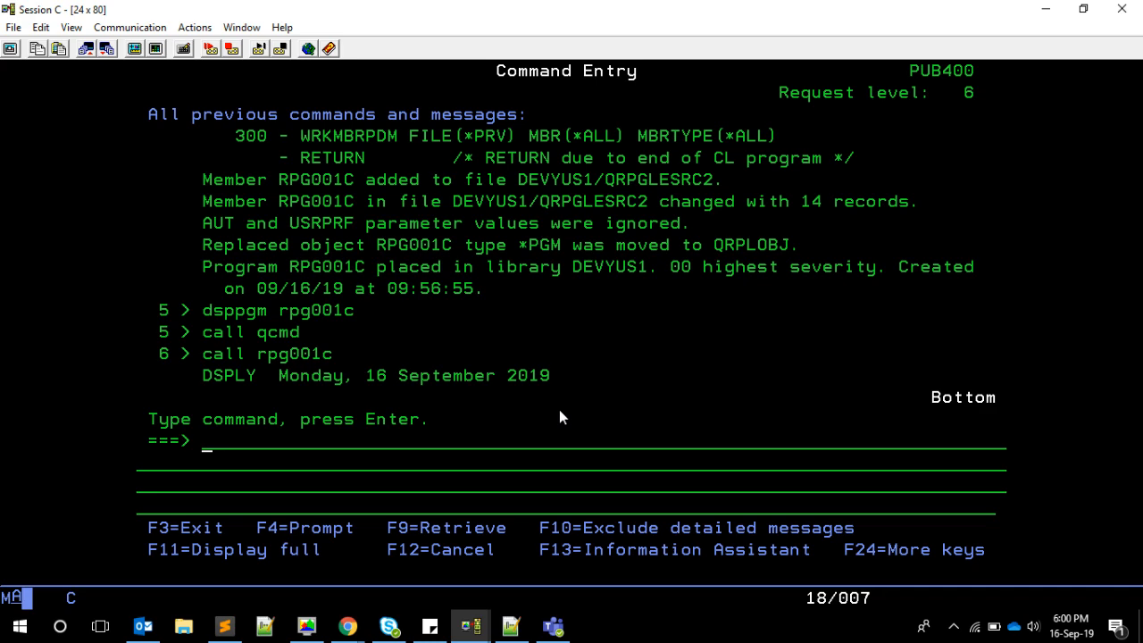
key("Enter")
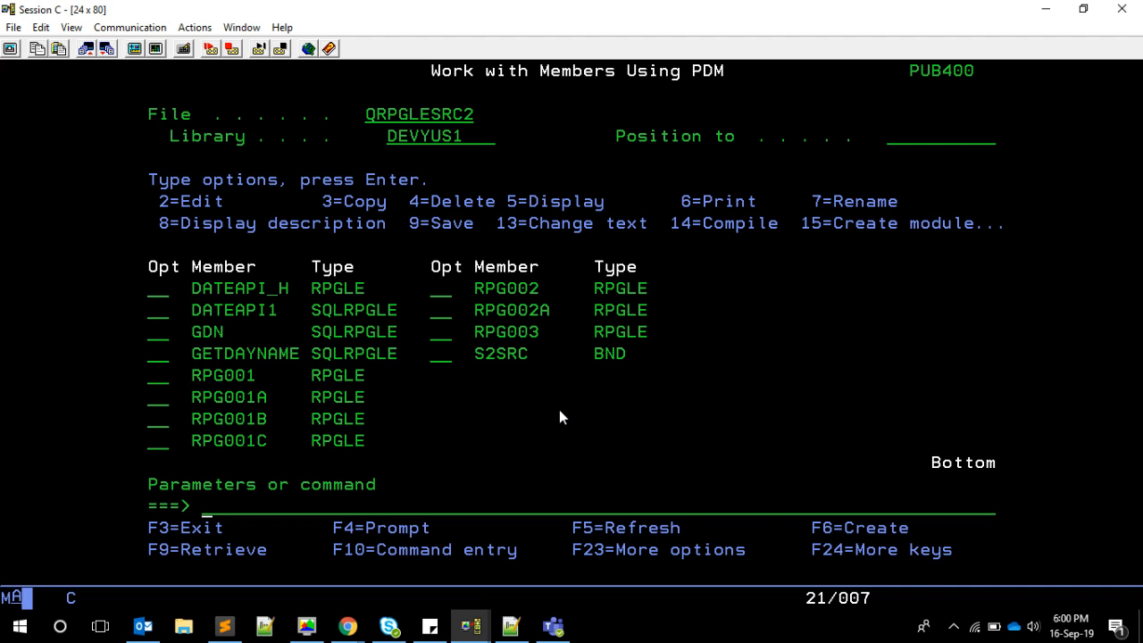
type("crtpgm")
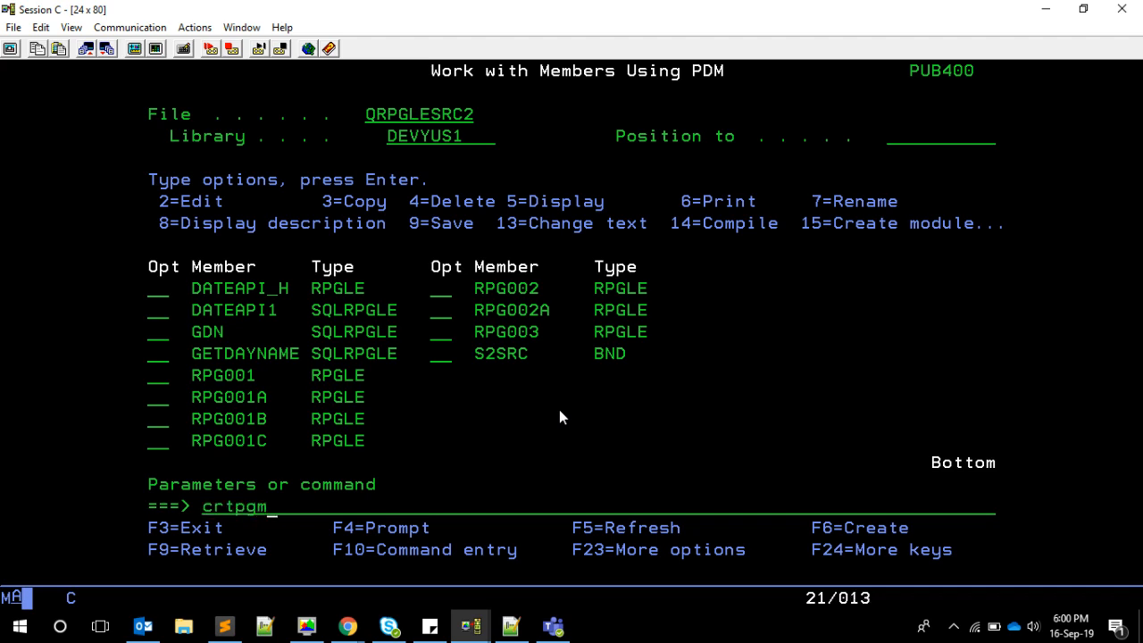
key("Enter")
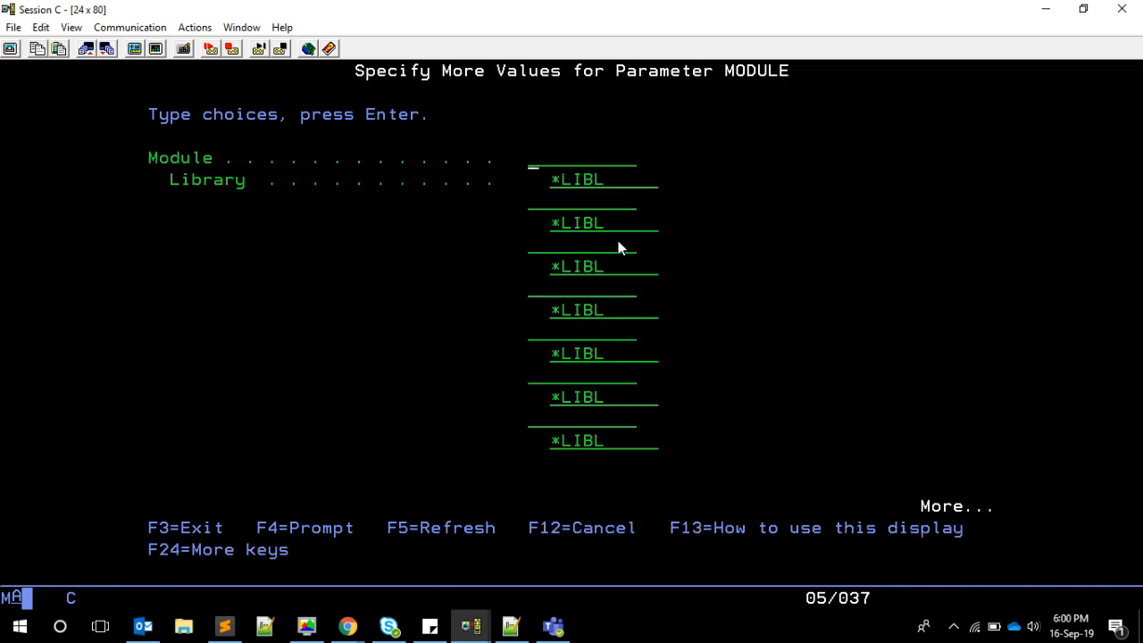
mouse_move(610, 354)
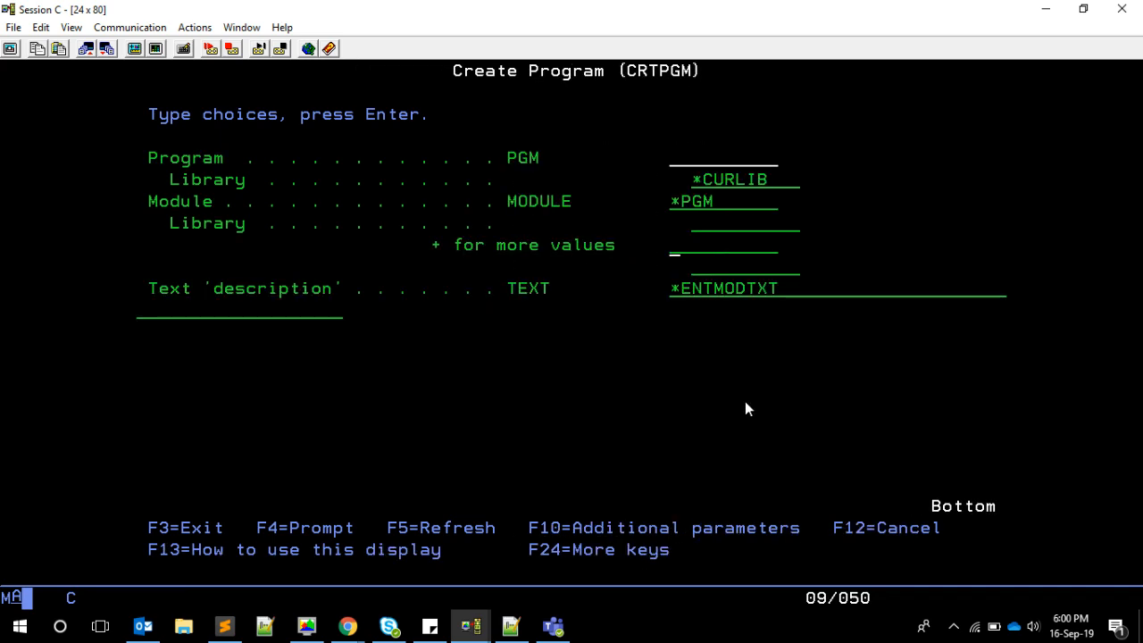
key("f12")
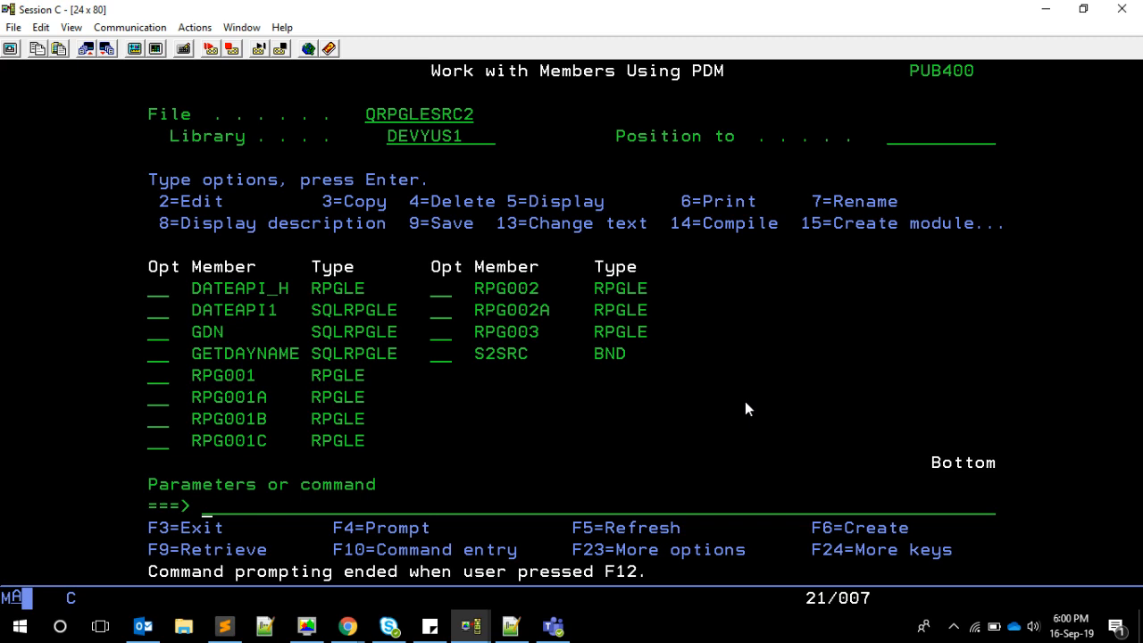
mouse_move(621, 447)
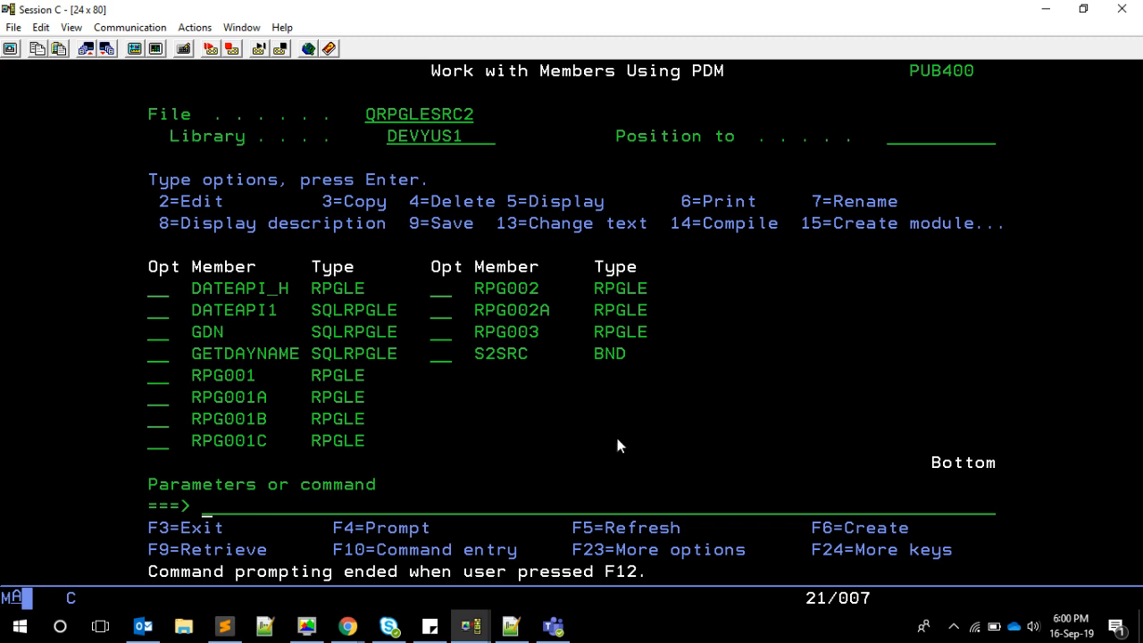
Reopen and resave RPG001C's source, then prompt CRTBNDRPG for it with option 14.
type("2")
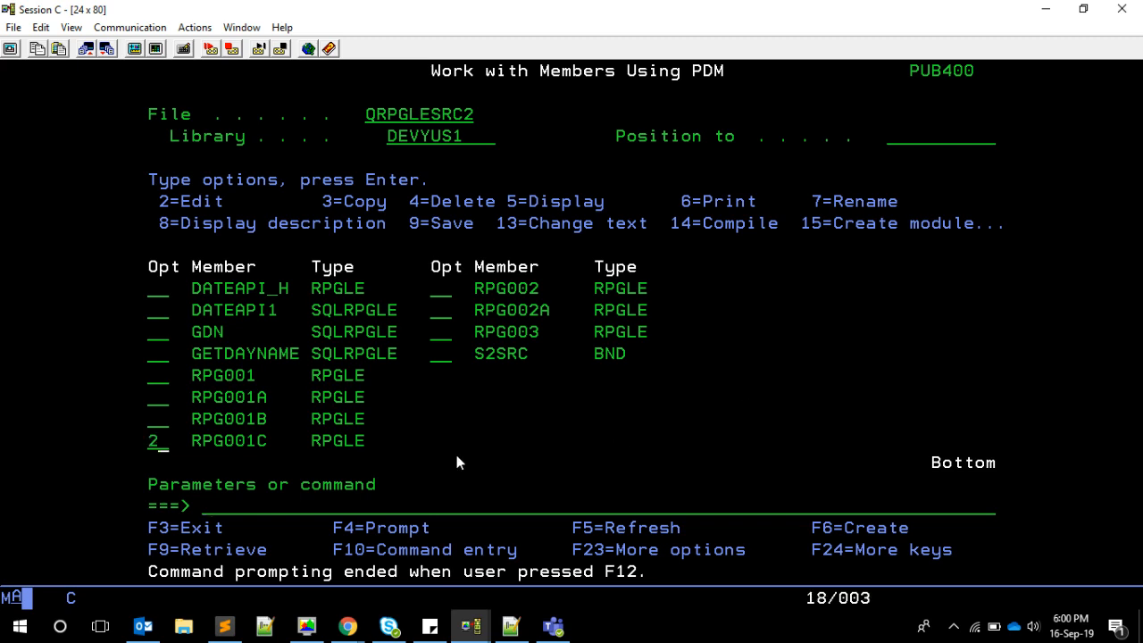
key("Enter")
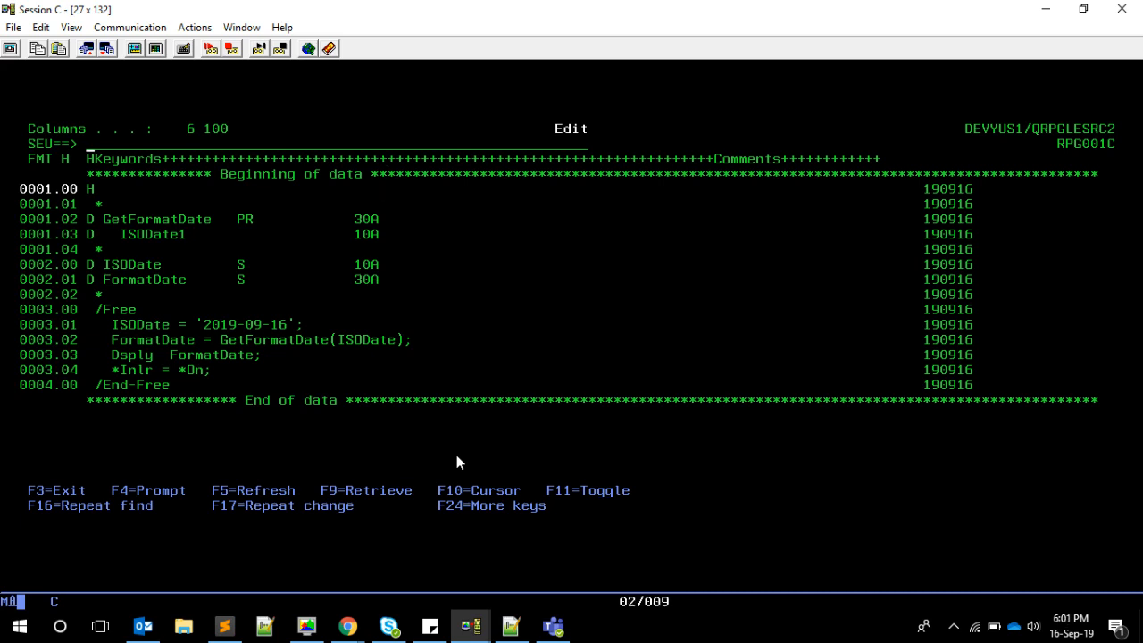
key("f3")
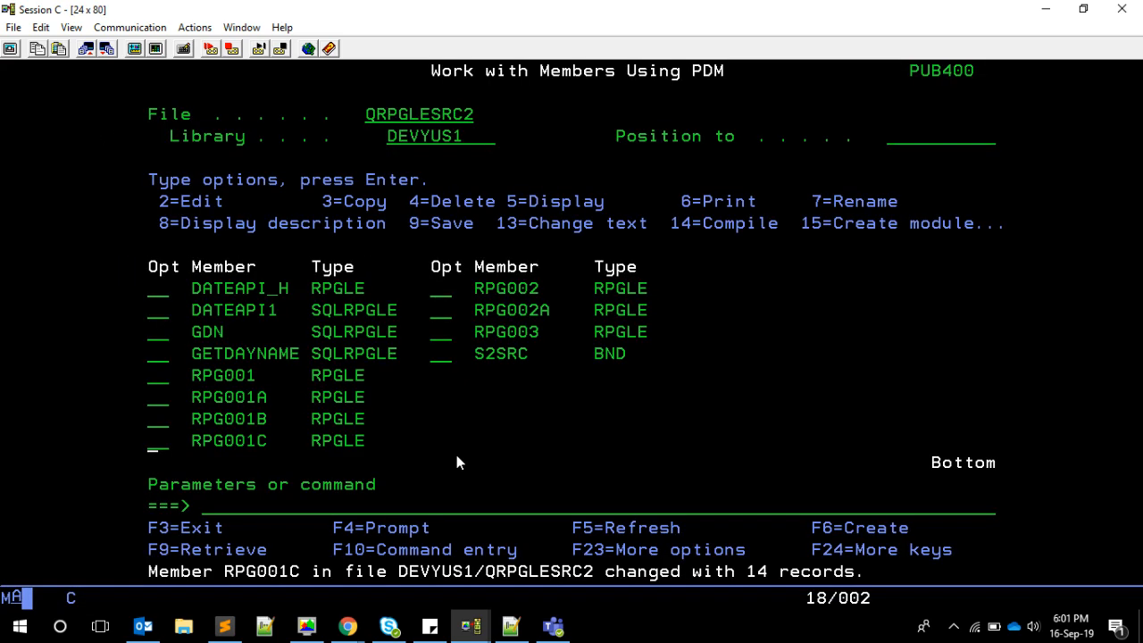
type("14")
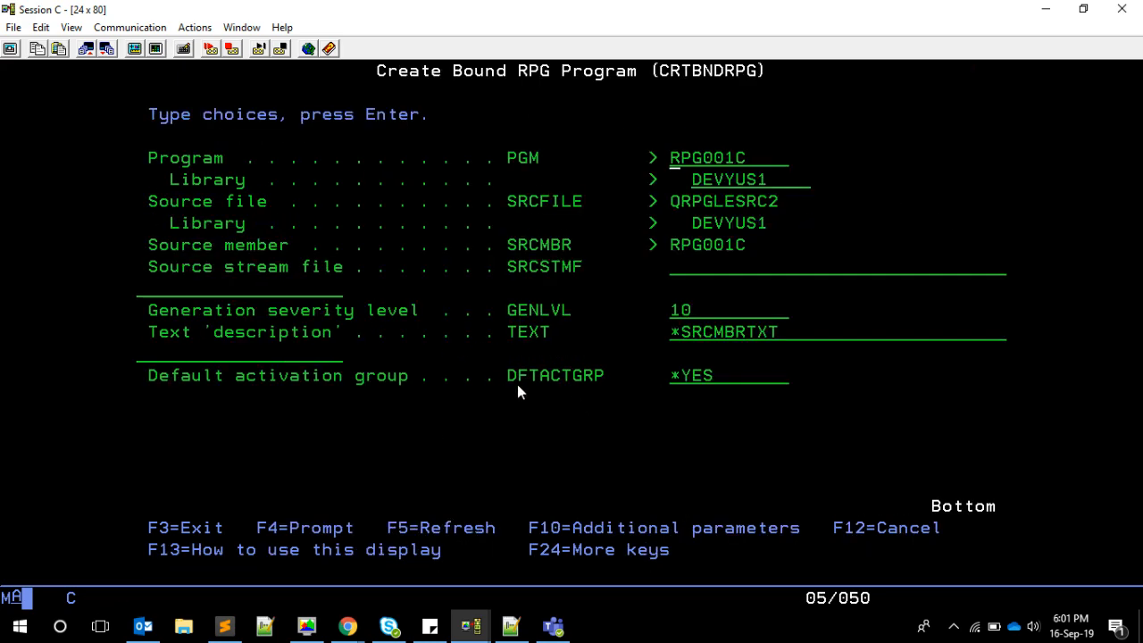
Recompile RPG001C with DFTACTGRP *NO and binding directory B1, replacing the existing program.
type("*No")
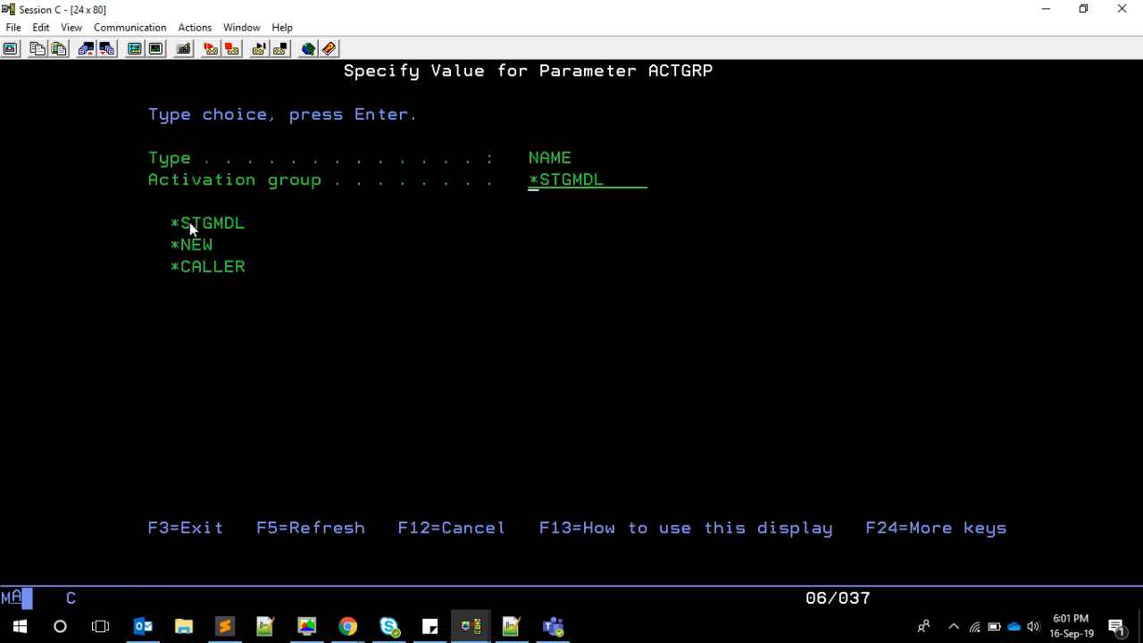
mouse_move(505, 378)
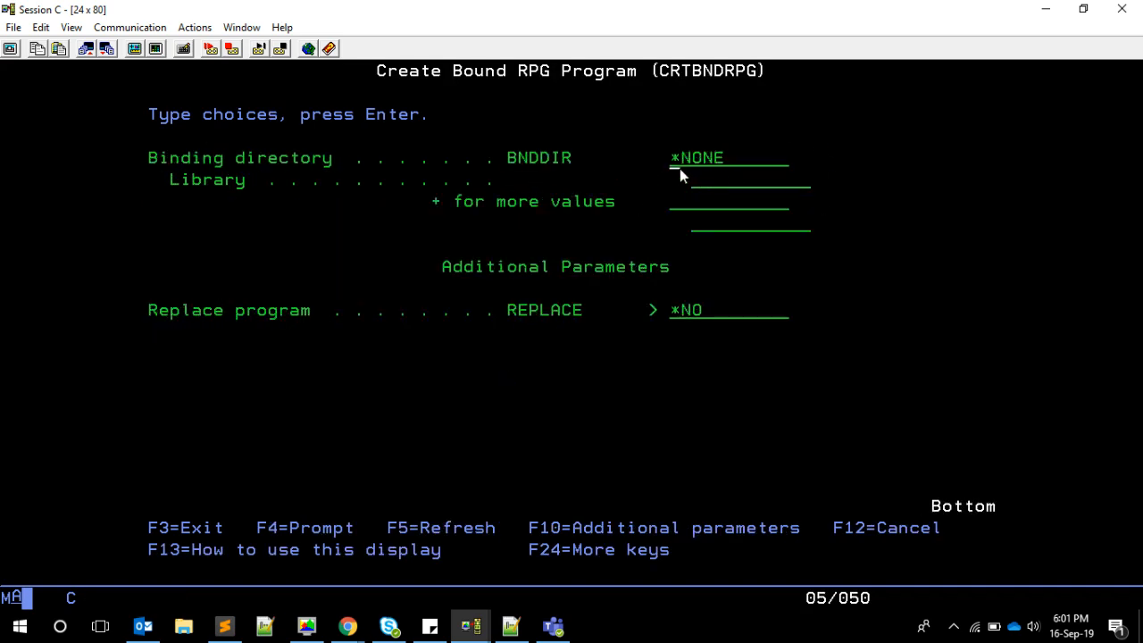
type("b")
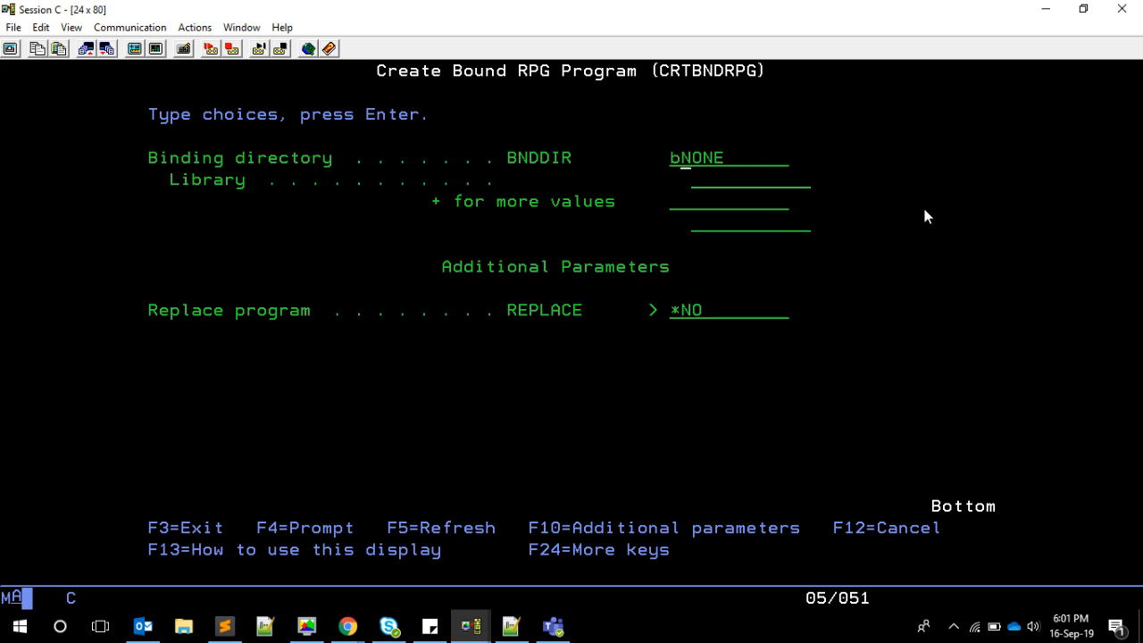
key("Enter")
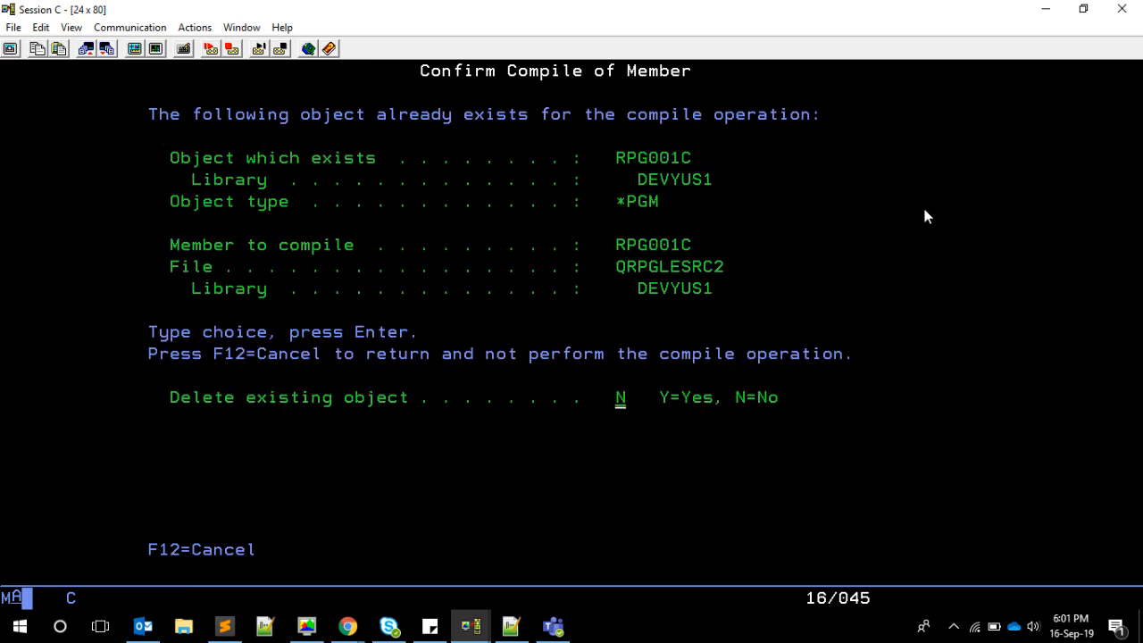
key("Enter")
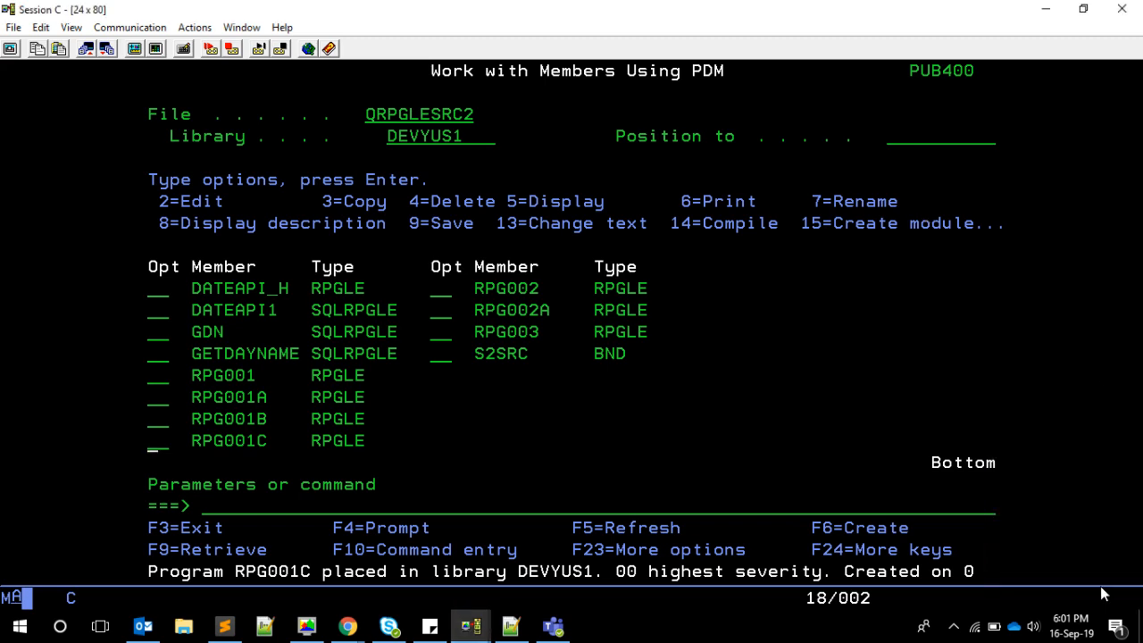
mouse_move(563, 478)
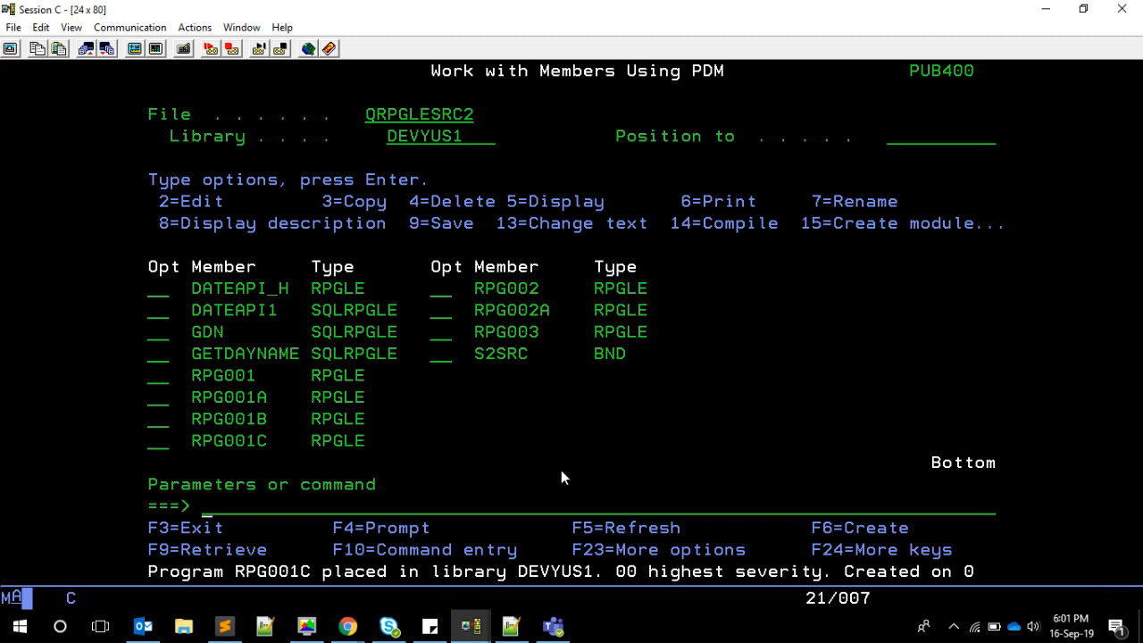
CALL RPG001C from command entry, displaying 'Monday, 16 September 2019'.
type("call")
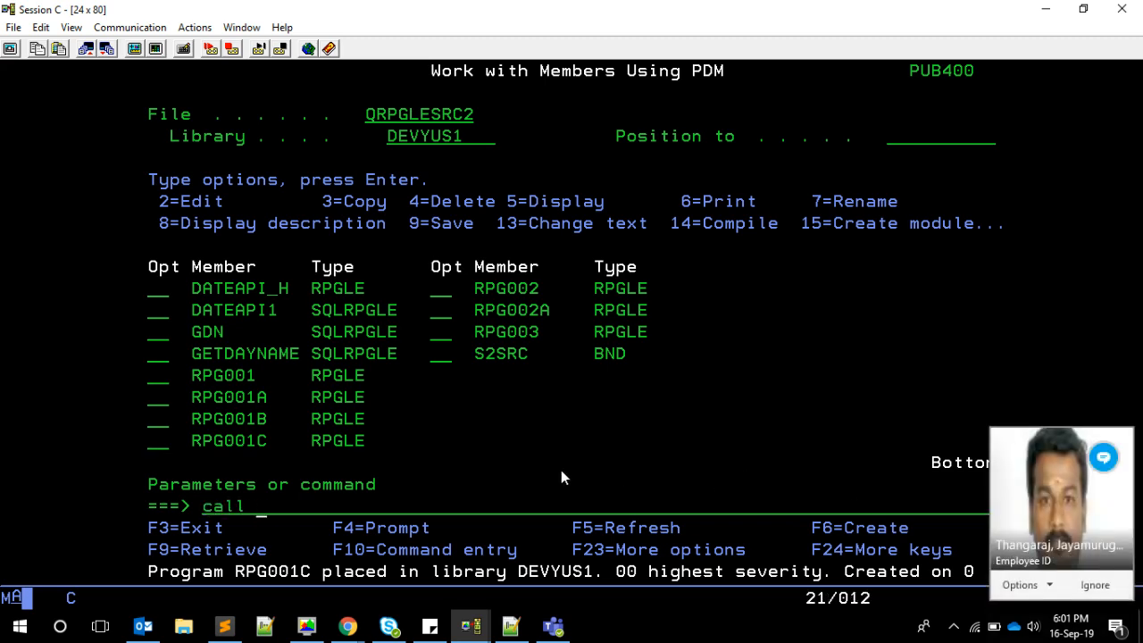
key("Enter")
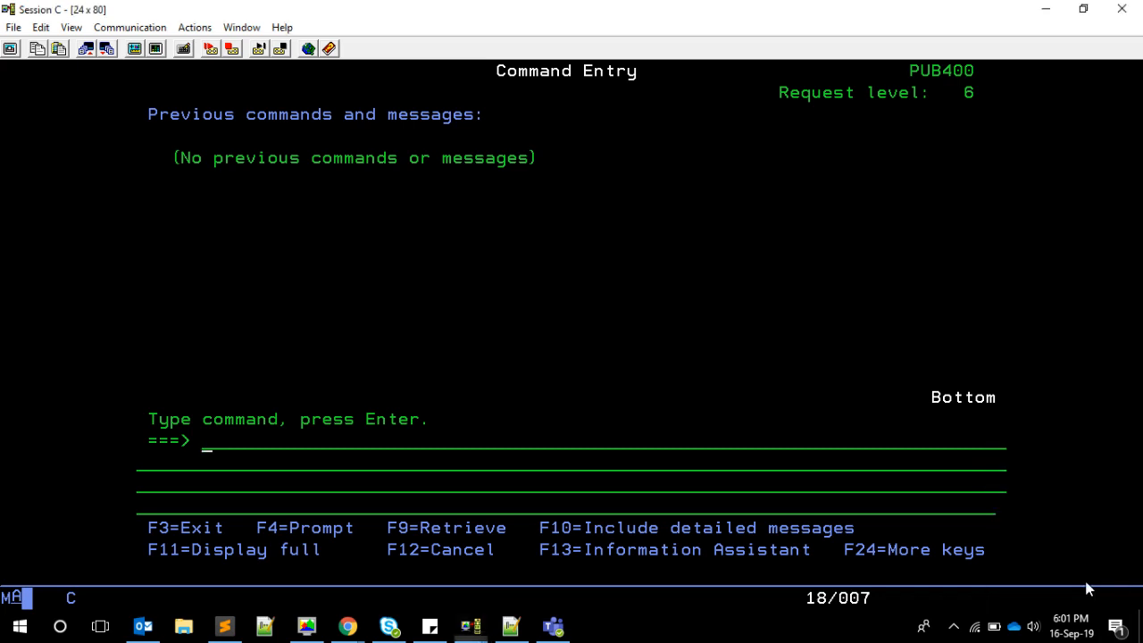
type("call rpg001c")
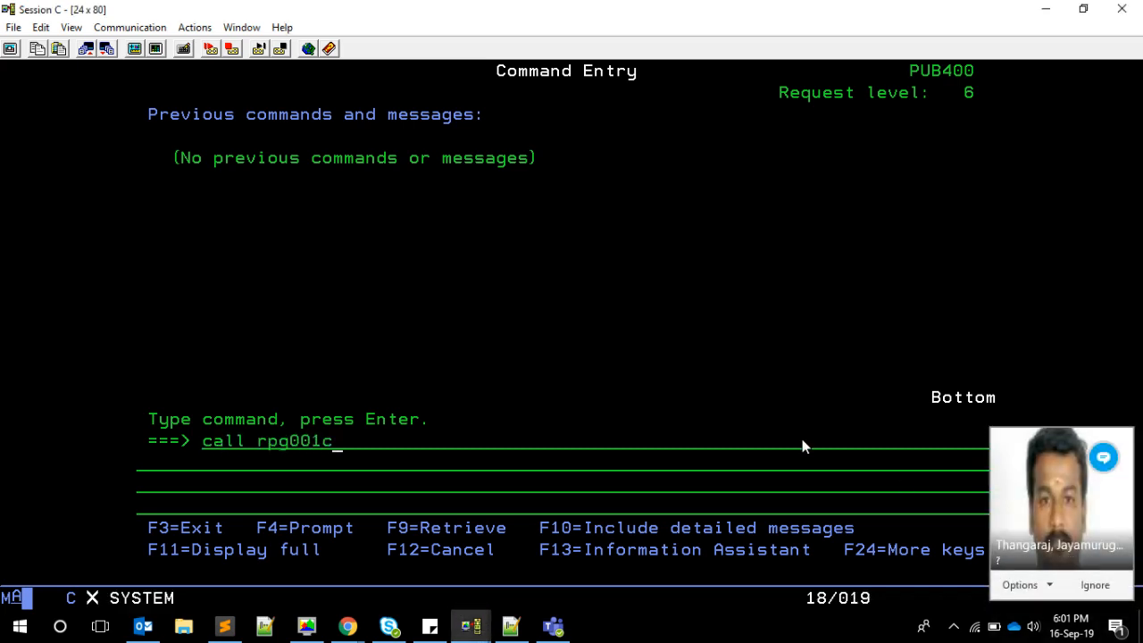
key("Enter")
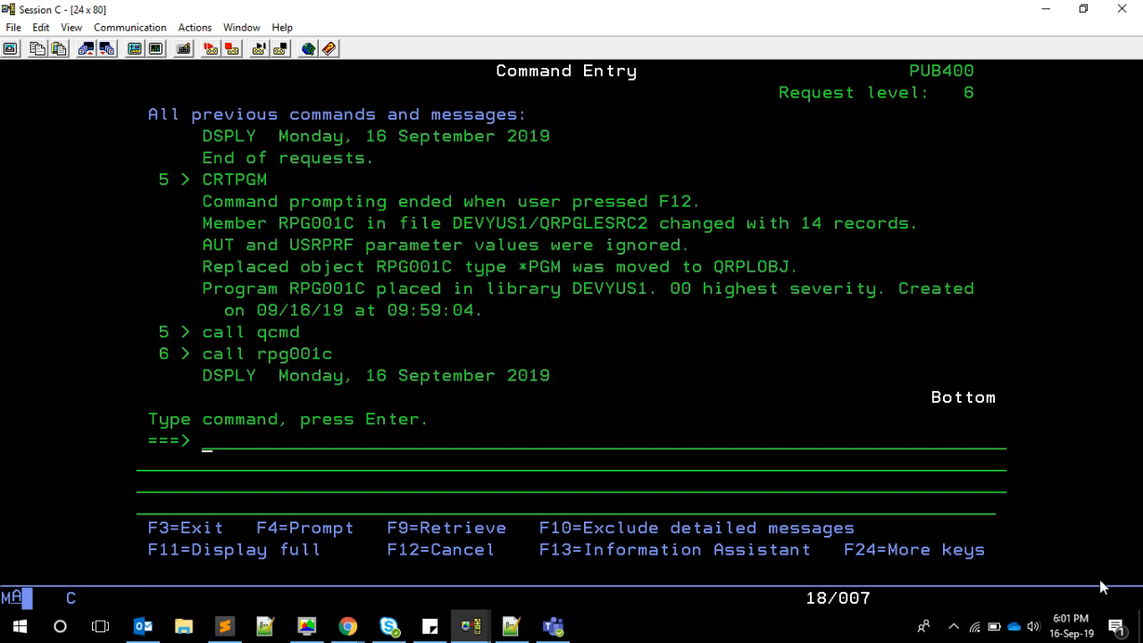
mouse_move(887, 520)
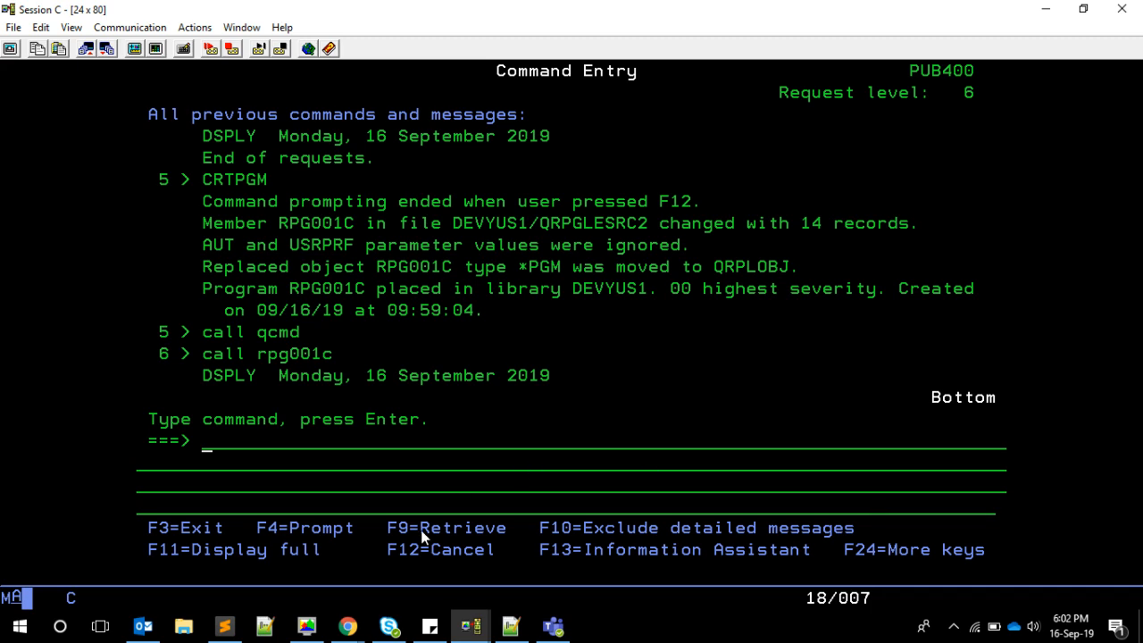
mouse_move(347, 625)
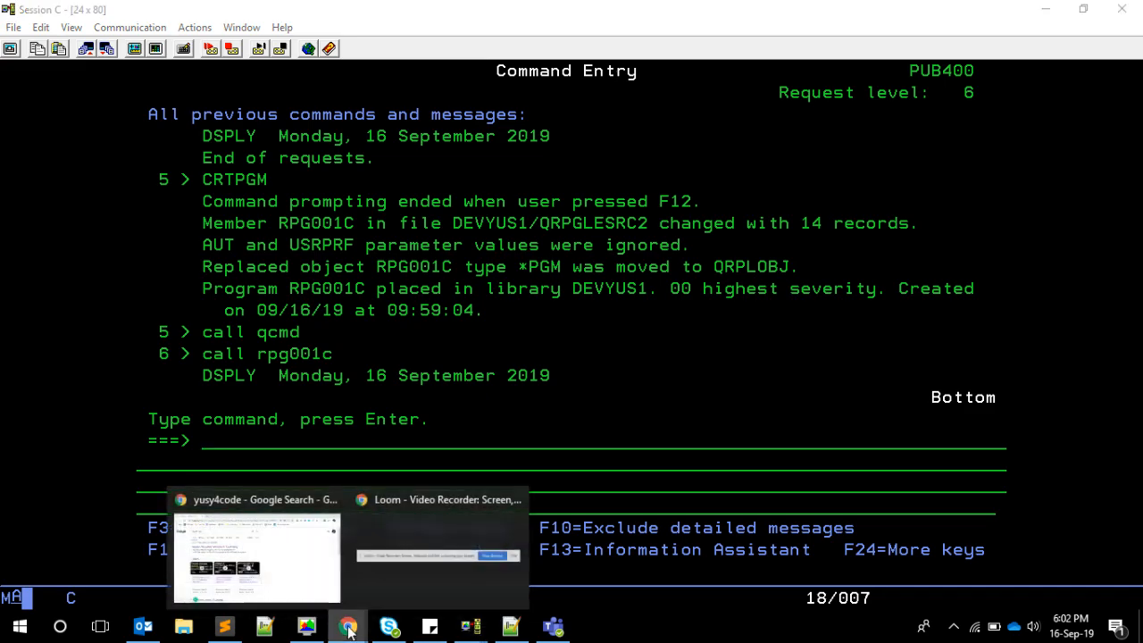